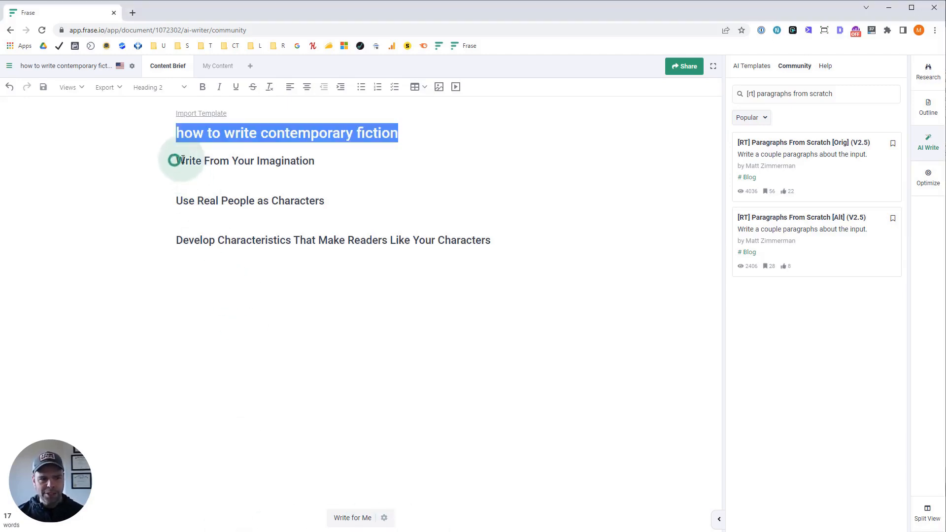
Select the three subheadings and the whole document title 'how to write contemporary fiction'.
{"action": "left_click", "coordinate": [179, 160]}
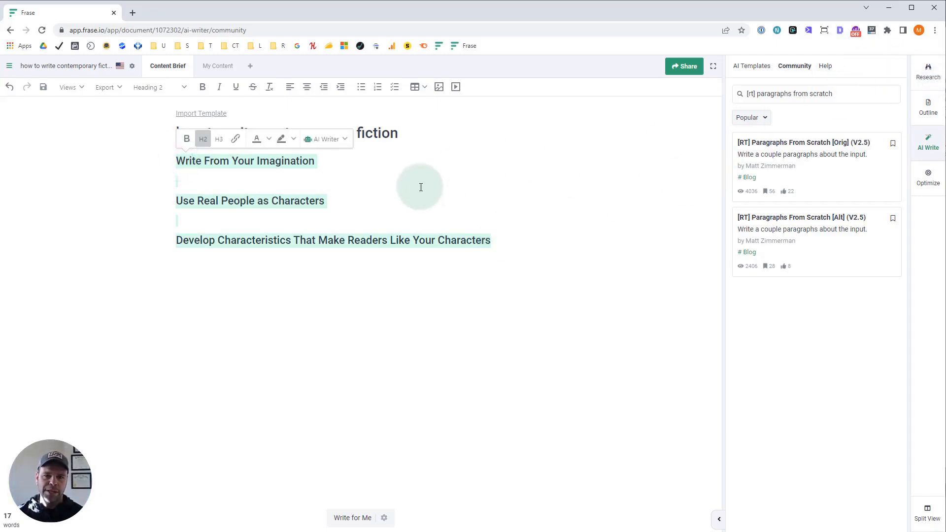
{"action": "mouse_move", "coordinate": [310, 178]}
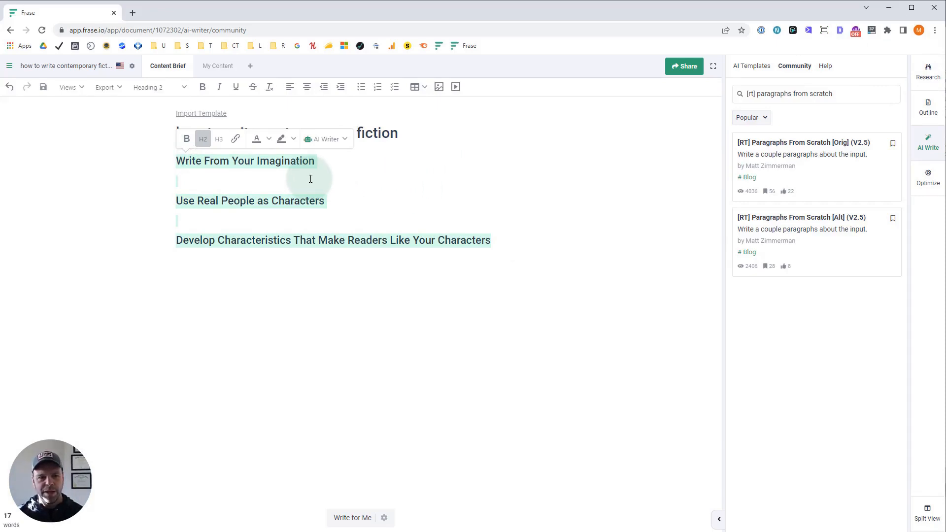
{"action": "triple_click", "coordinate": [287, 133]}
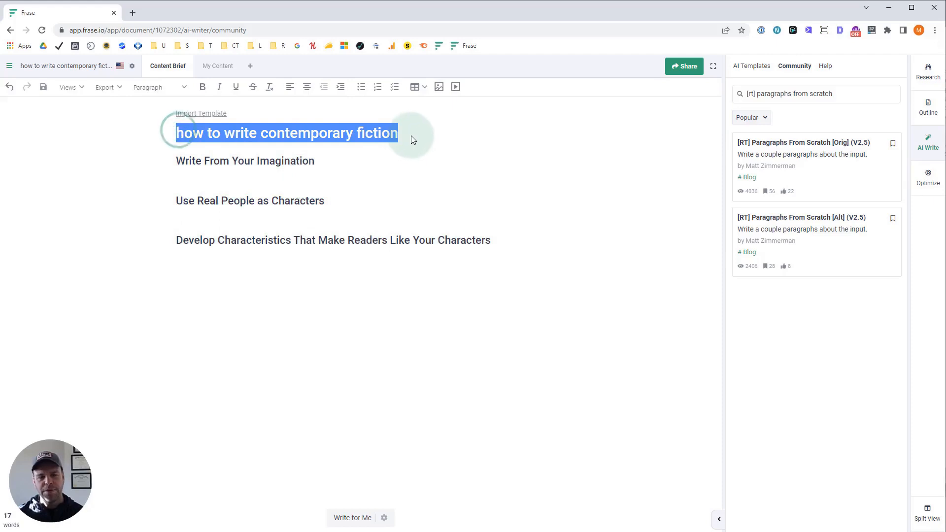
{"action": "mouse_move", "coordinate": [383, 154]}
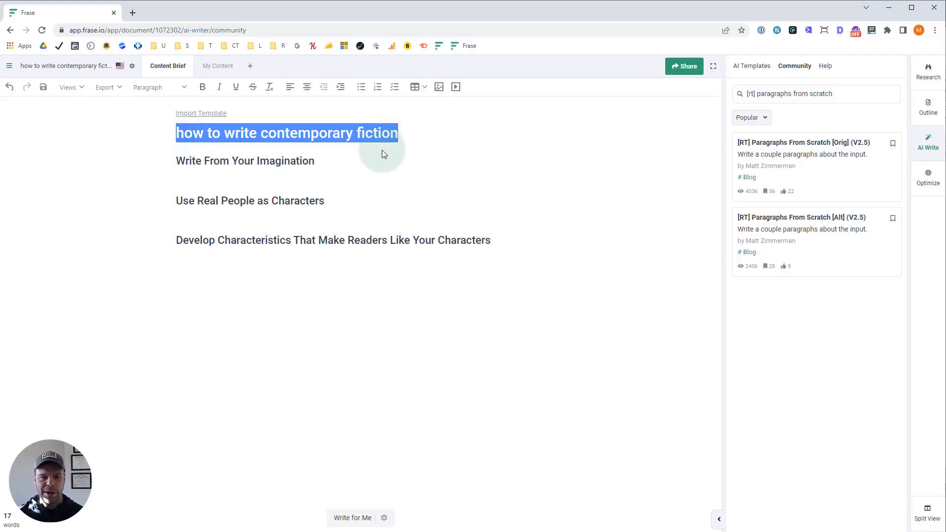
{"action": "mouse_move", "coordinate": [371, 156]}
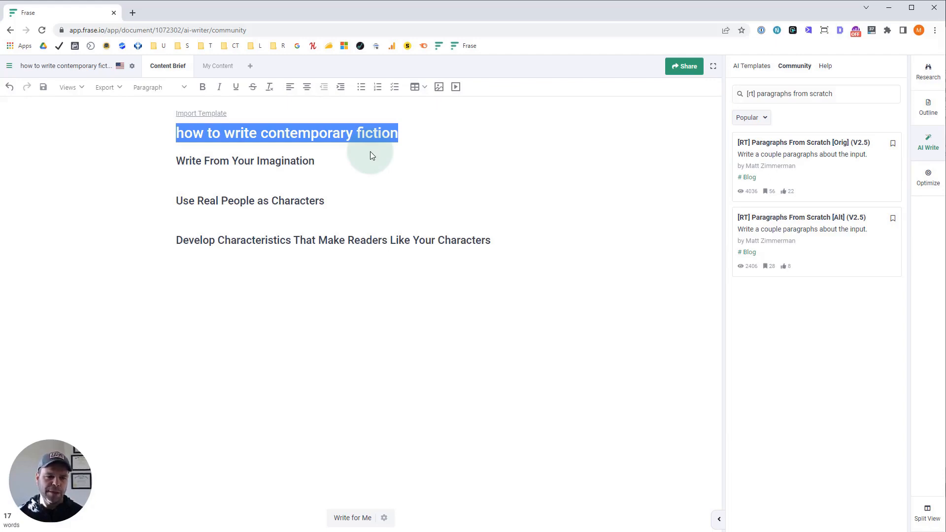
{"action": "mouse_move", "coordinate": [309, 167]}
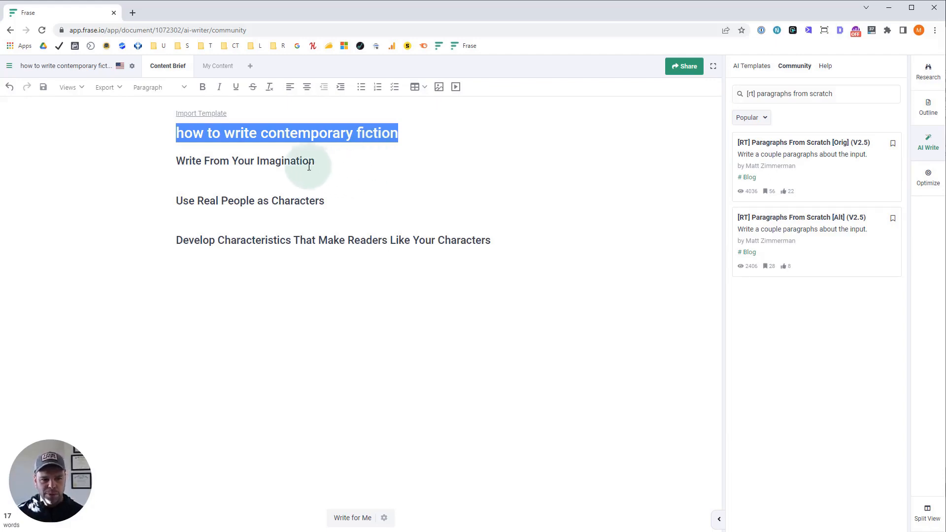
{"action": "mouse_move", "coordinate": [741, 228]}
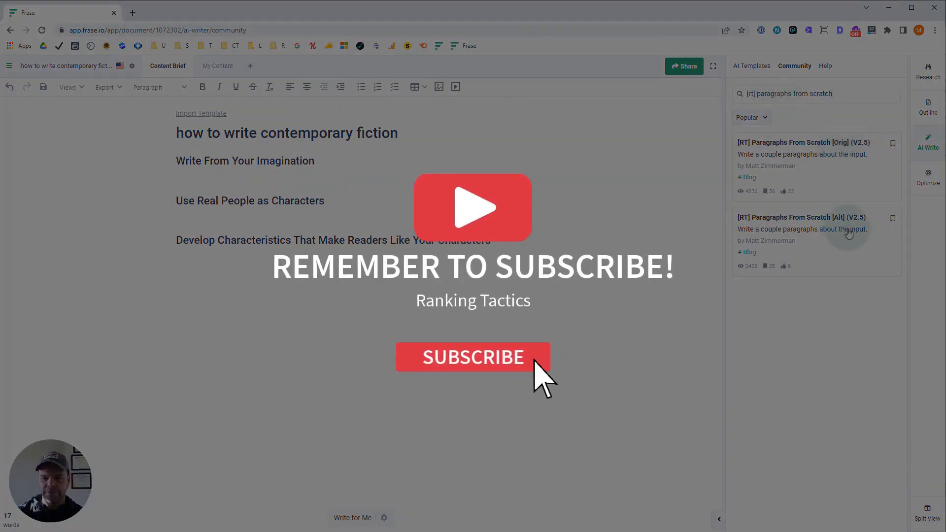
{"action": "mouse_move", "coordinate": [329, 179]}
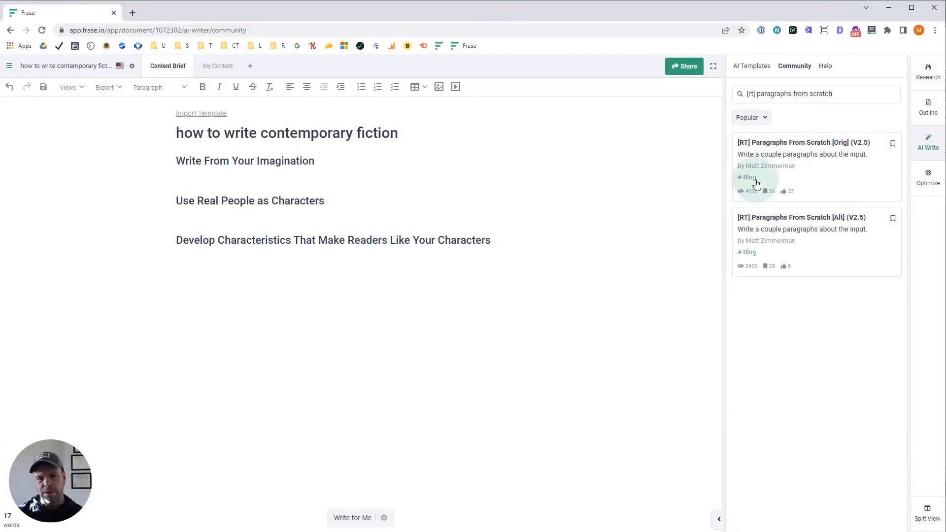
{"action": "mouse_move", "coordinate": [838, 150]}
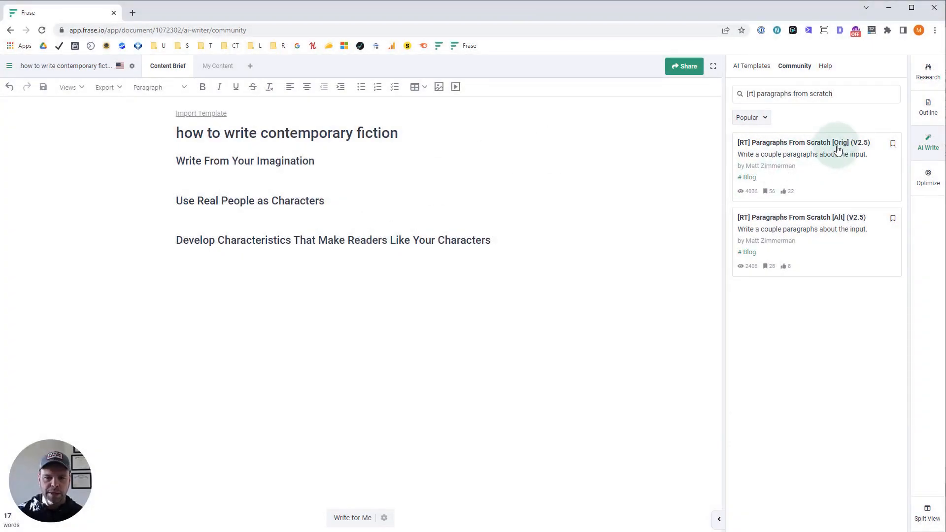
Load the [RT] Paragraphs From Scratch [Orig] template and fill Higher Level Concept with the title.
{"action": "left_click", "coordinate": [802, 148]}
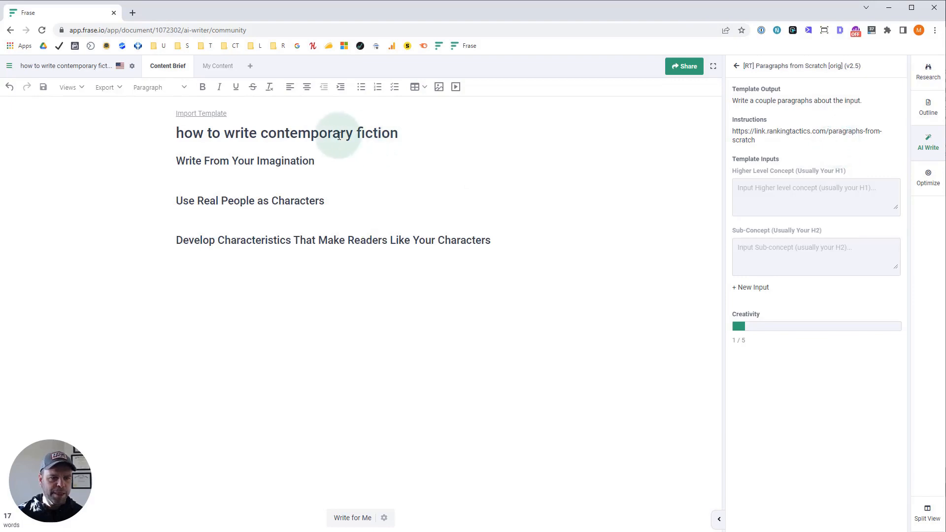
{"action": "triple_click", "coordinate": [287, 133]}
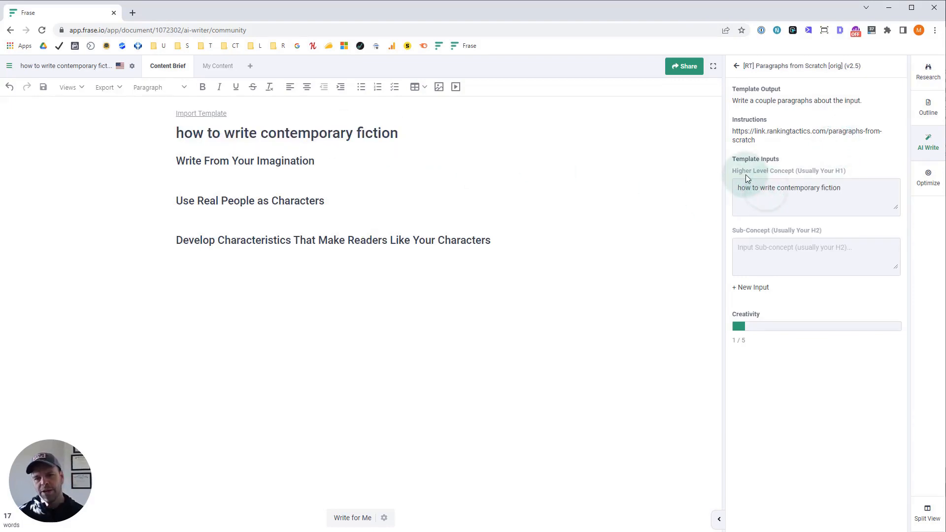
{"action": "left_click", "coordinate": [788, 187]}
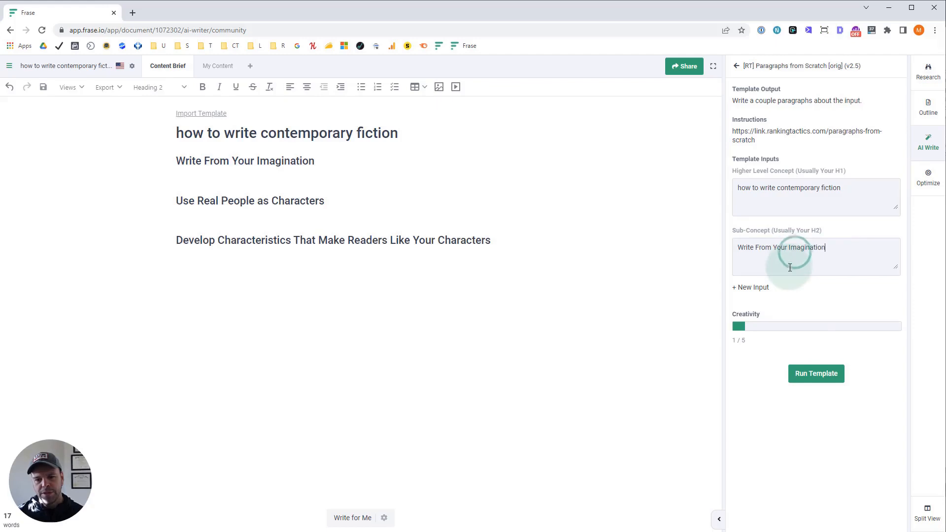
{"action": "mouse_move", "coordinate": [823, 364]}
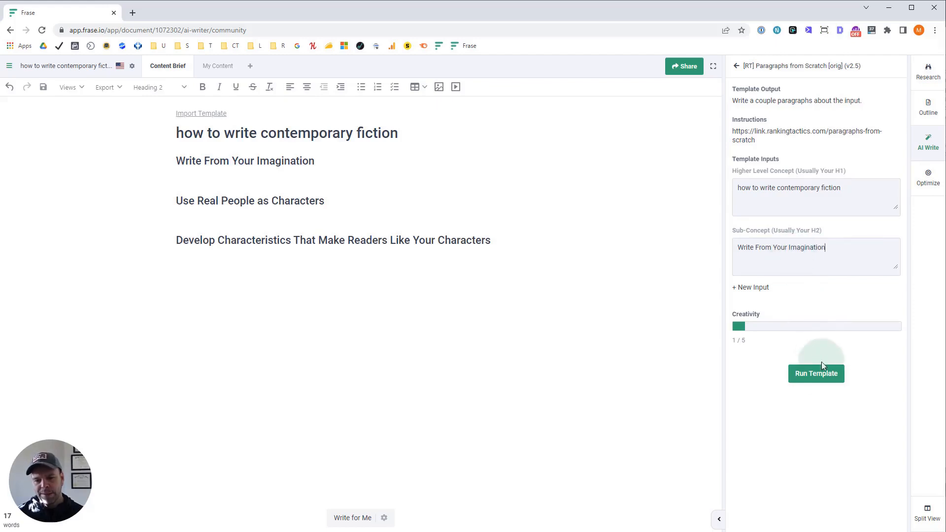
{"action": "mouse_move", "coordinate": [743, 326]}
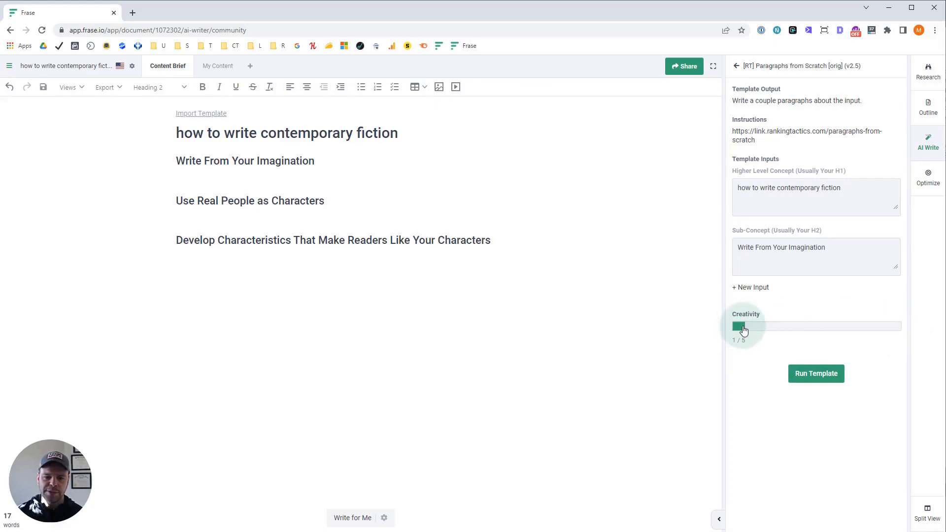
Run the template and insert four AI paragraphs under 'Write From Your Imagination'.
{"action": "left_click", "coordinate": [815, 372]}
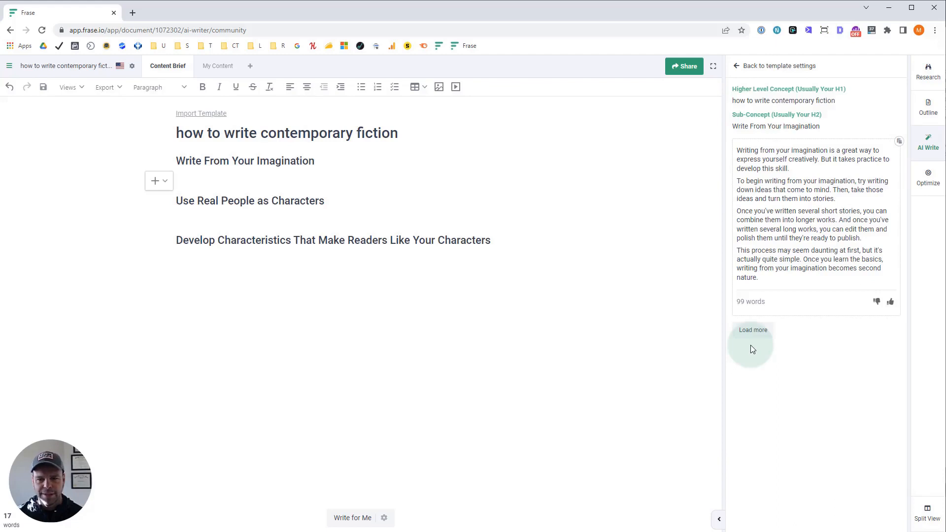
{"action": "left_click", "coordinate": [897, 141]}
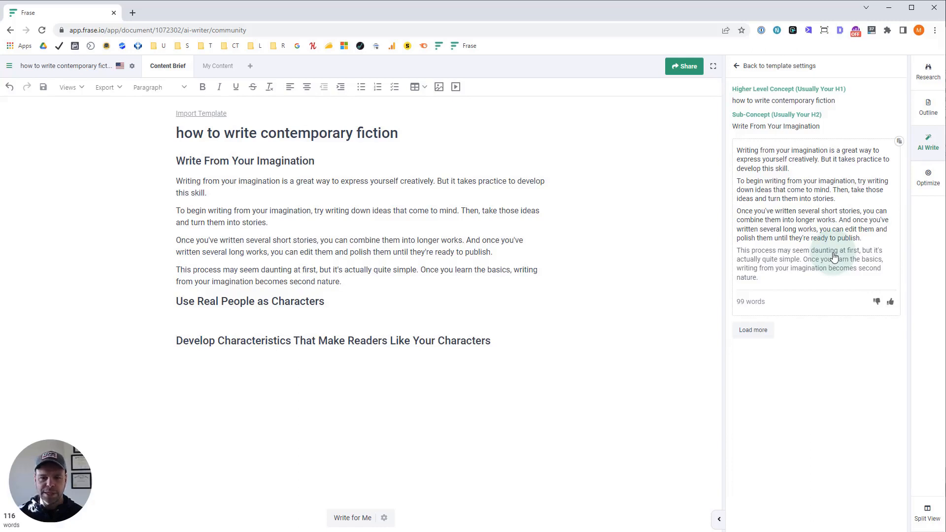
{"action": "mouse_move", "coordinate": [781, 246]}
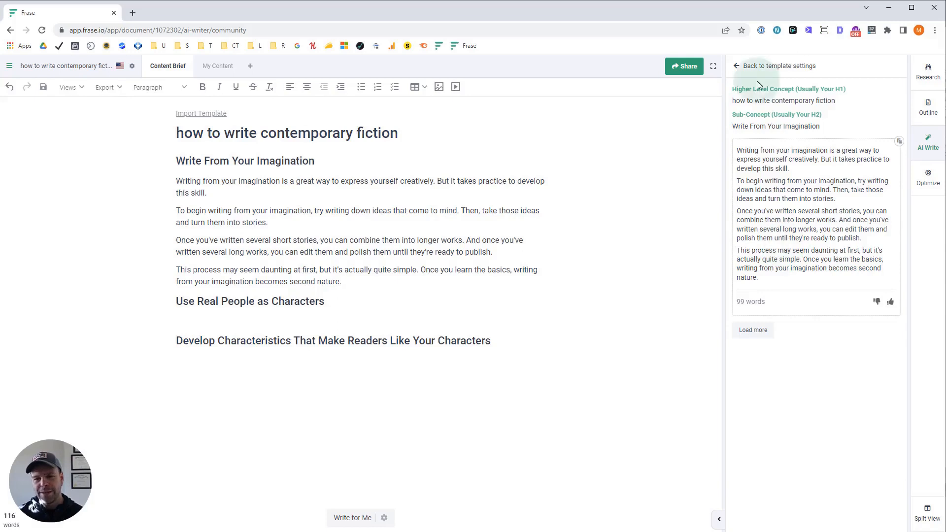
Return to template inputs, swap Sub-Concept to 'Use Real People as Characters', and set the insertion point below it.
{"action": "left_click", "coordinate": [778, 65]}
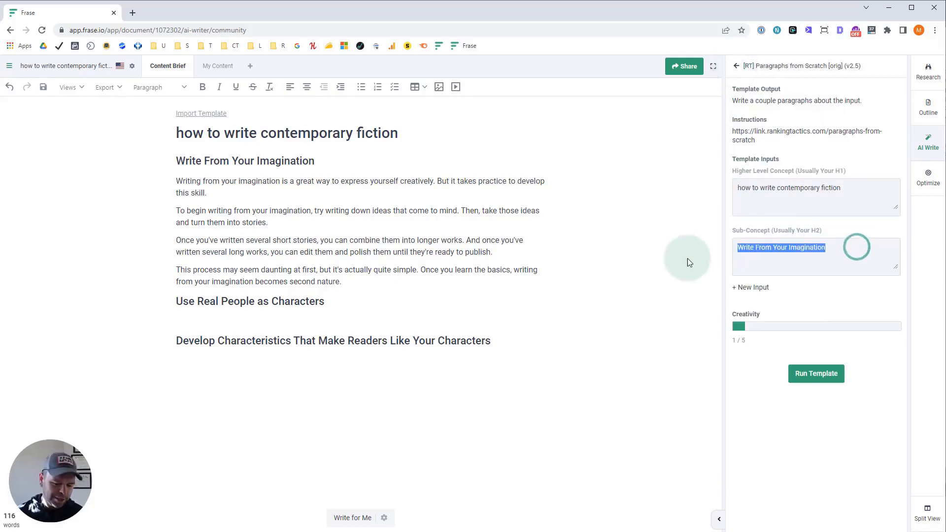
{"action": "left_click", "coordinate": [816, 374]}
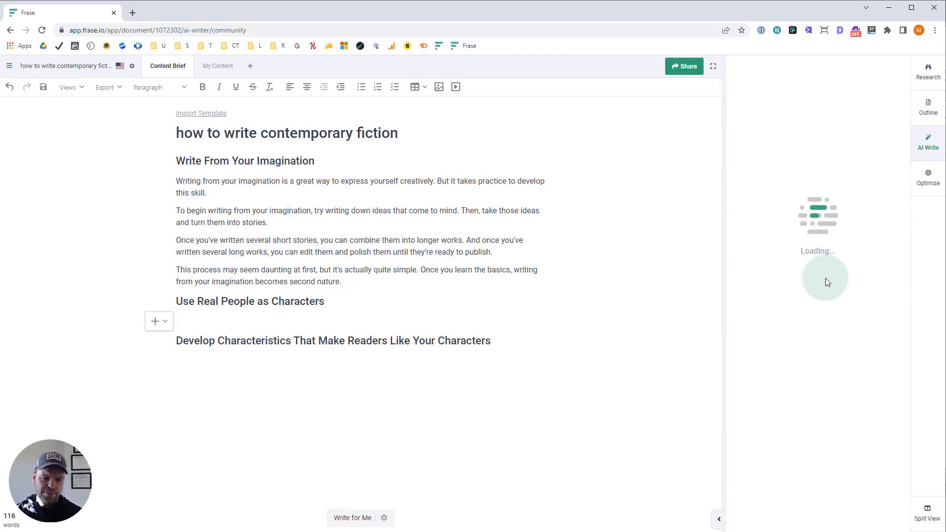
{"action": "left_click", "coordinate": [179, 320]}
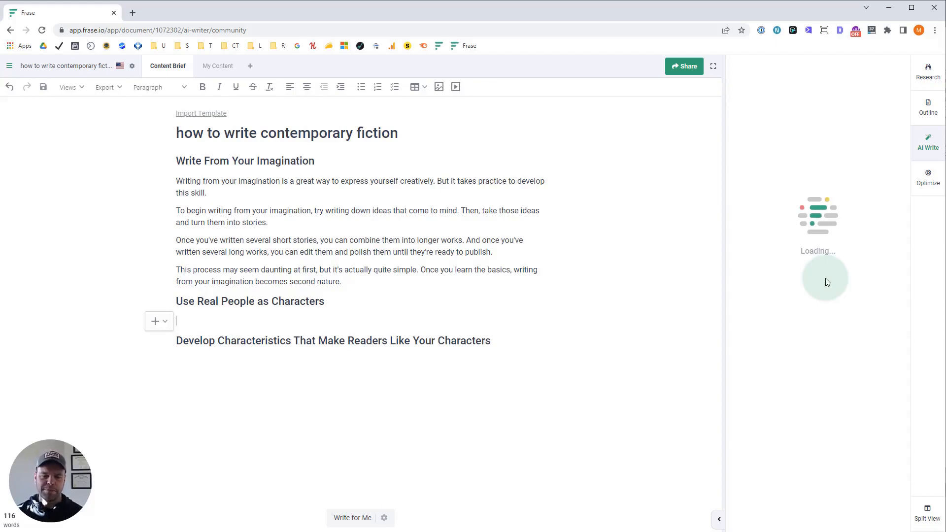
{"action": "mouse_move", "coordinate": [451, 300]}
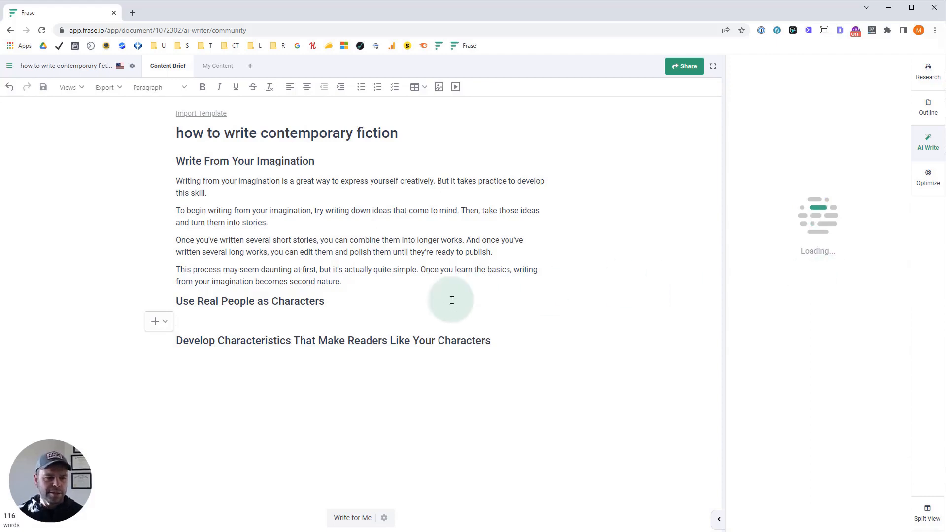
{"action": "mouse_move", "coordinate": [405, 321]}
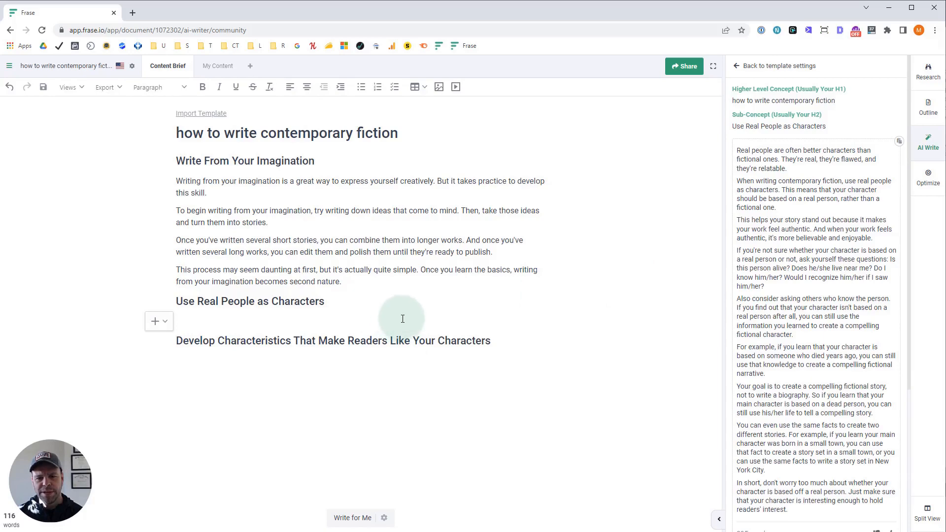
{"action": "mouse_move", "coordinate": [895, 158]}
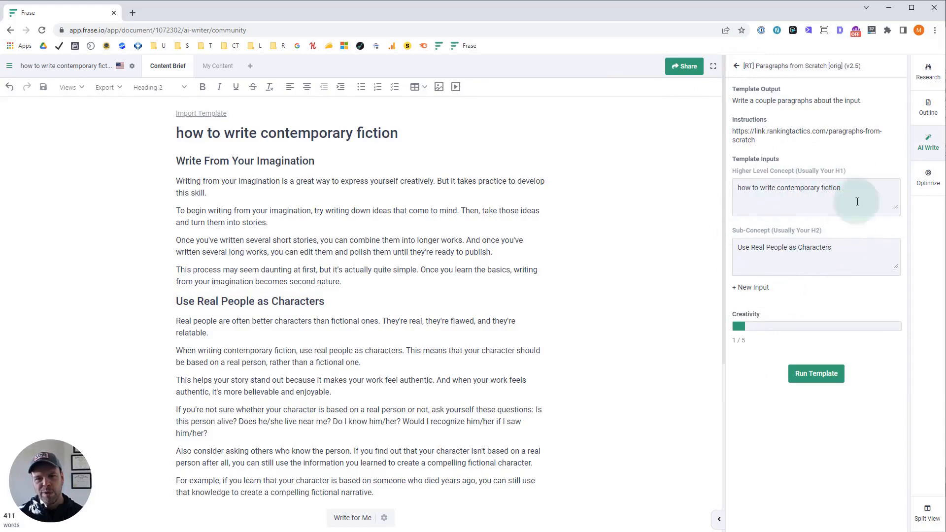
{"action": "mouse_move", "coordinate": [599, 323]}
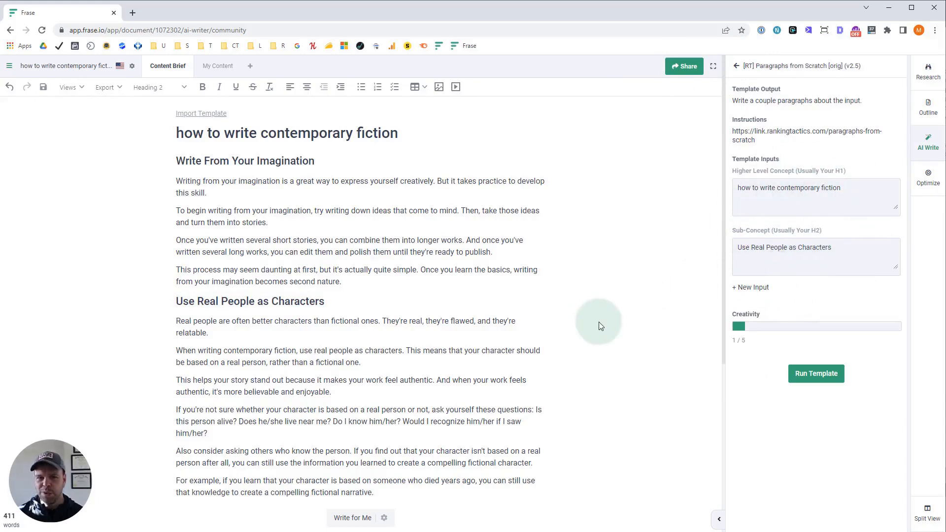
Generate paragraphs for the 'Develop Characteristics…' subheading and scroll through the inserted sections.
{"action": "scroll", "scroll_direction": "down", "scroll_amount": 3}
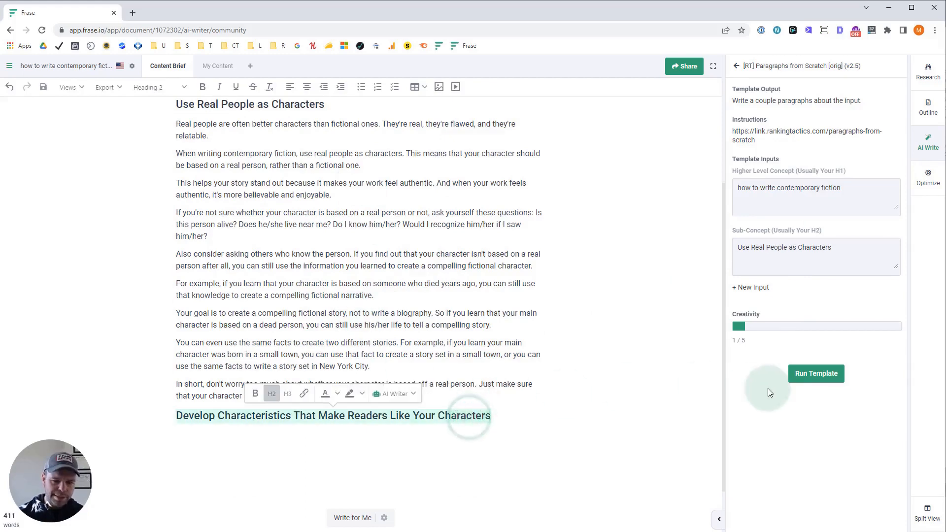
{"action": "left_click", "coordinate": [816, 373]}
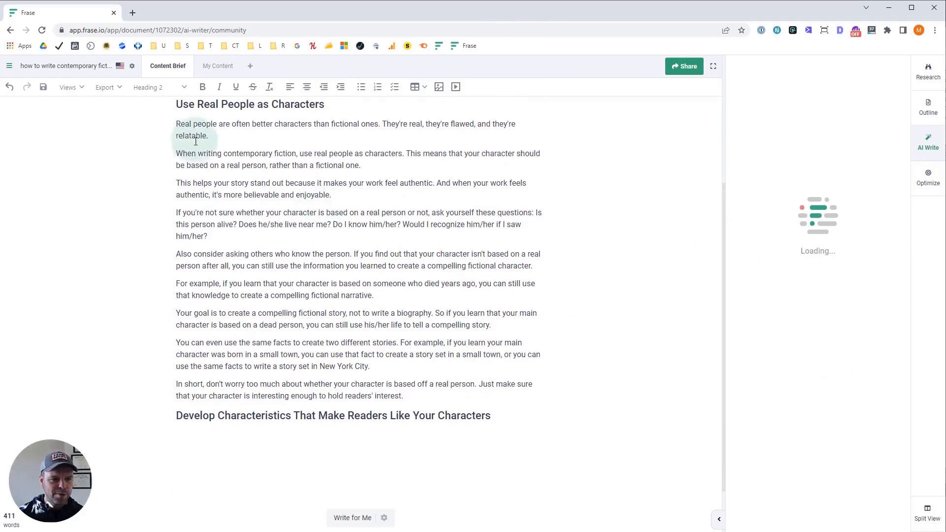
{"action": "mouse_move", "coordinate": [216, 252]}
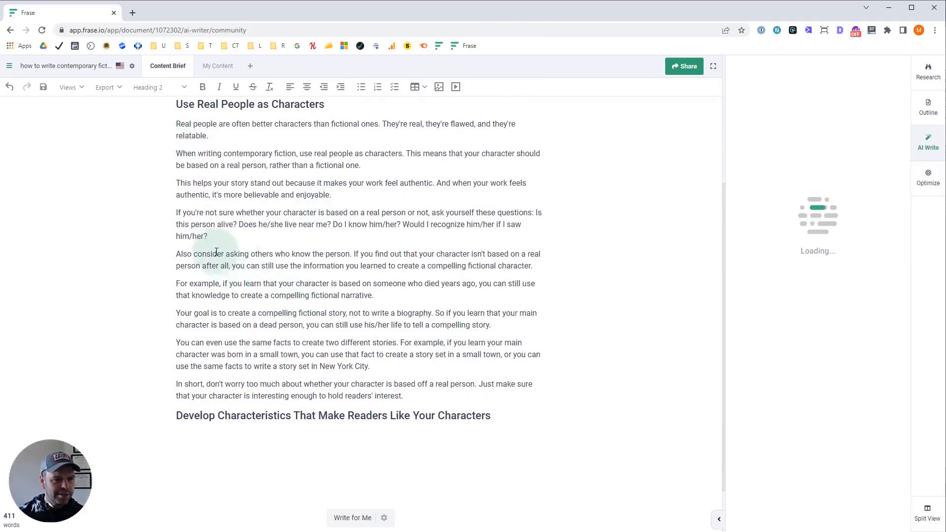
{"action": "mouse_move", "coordinate": [348, 218]}
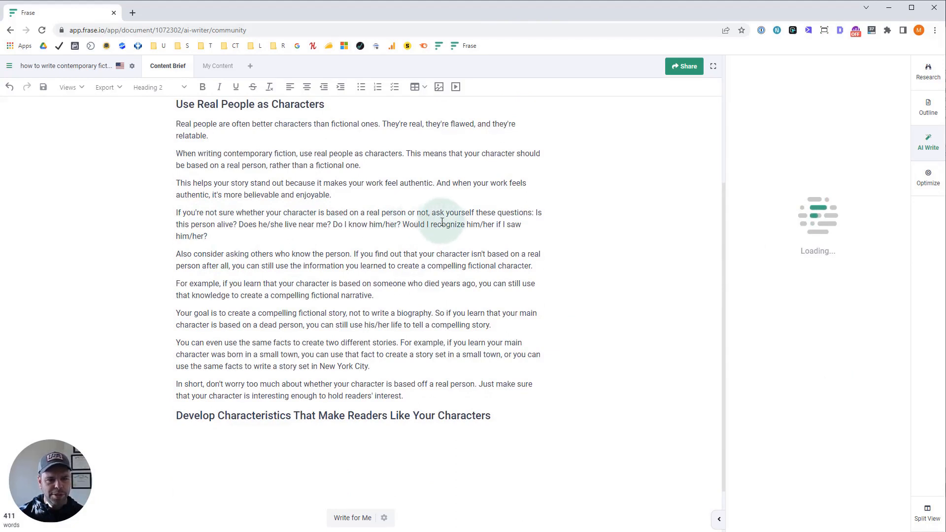
{"action": "mouse_move", "coordinate": [367, 237]}
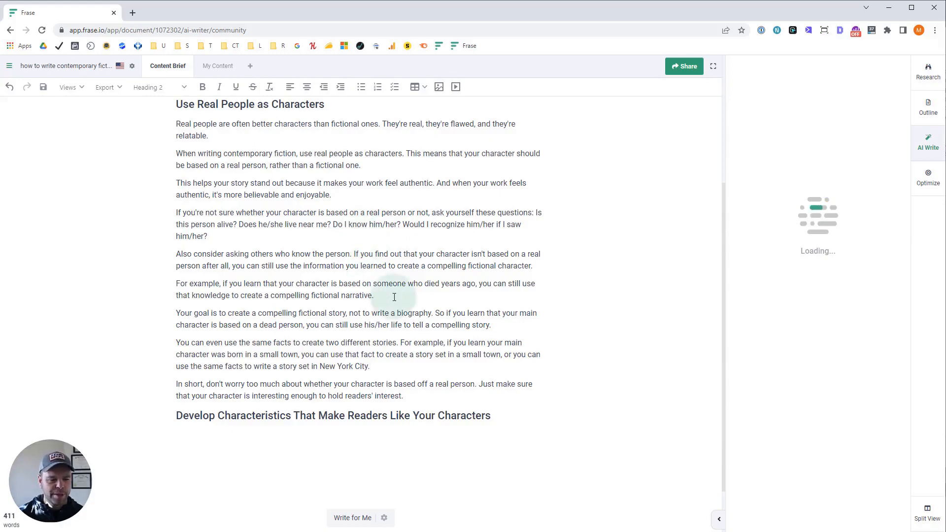
{"action": "scroll", "scroll_direction": "down", "scroll_amount": 3}
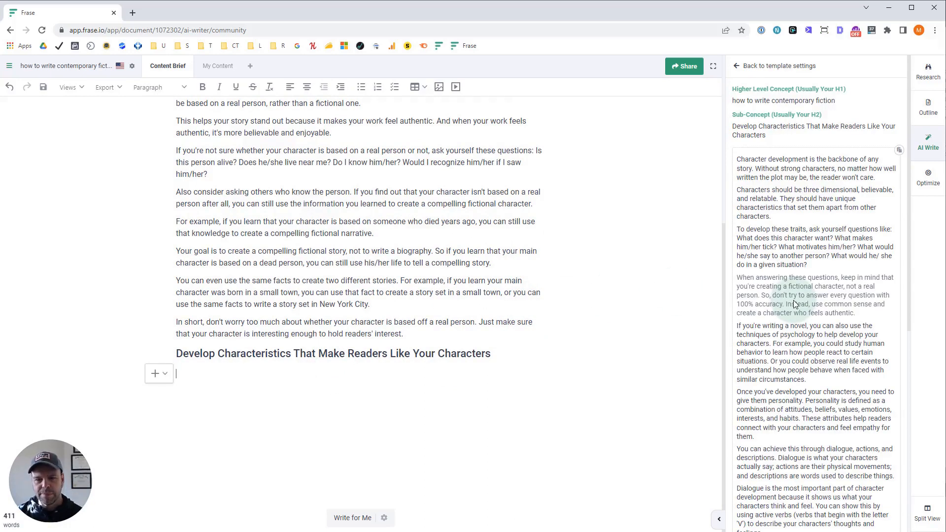
{"action": "scroll", "scroll_direction": "down", "scroll_amount": 3}
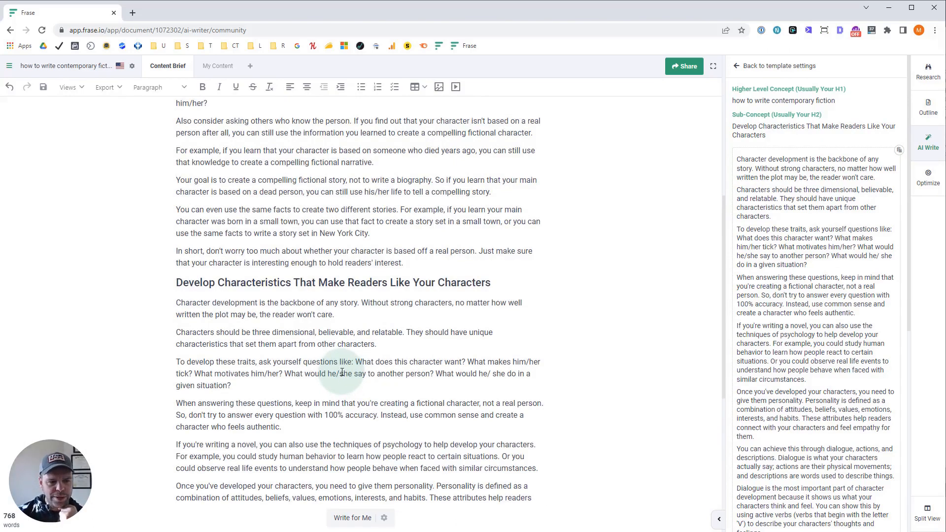
{"action": "scroll", "scroll_direction": "down", "scroll_amount": 3}
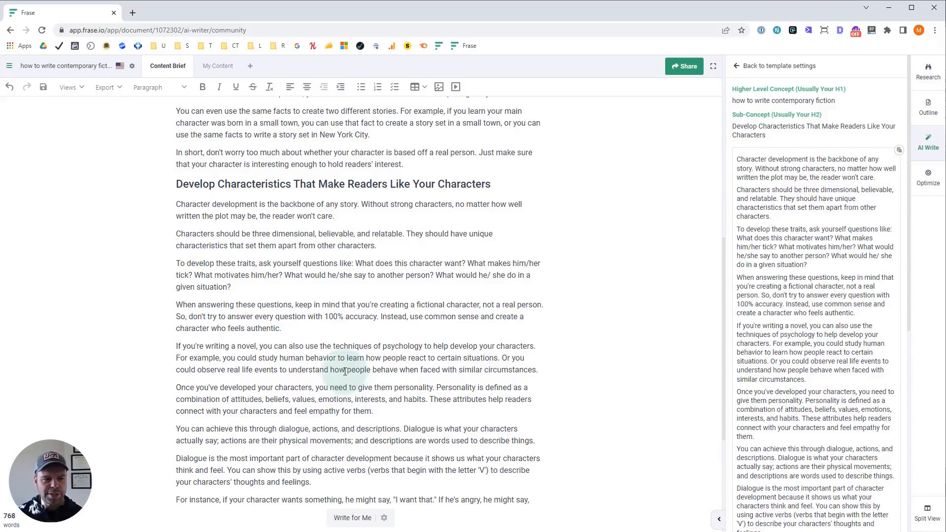
{"action": "scroll", "scroll_direction": "down", "scroll_amount": 3}
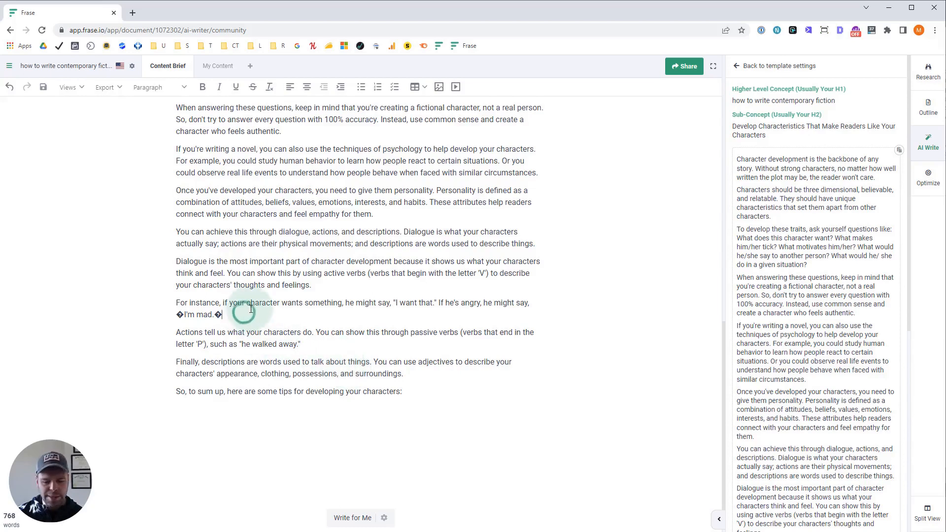
Replace the garbled character before I'm mad with a proper quote, then return to template settings.
{"action": "key", "text": "Backspace"}
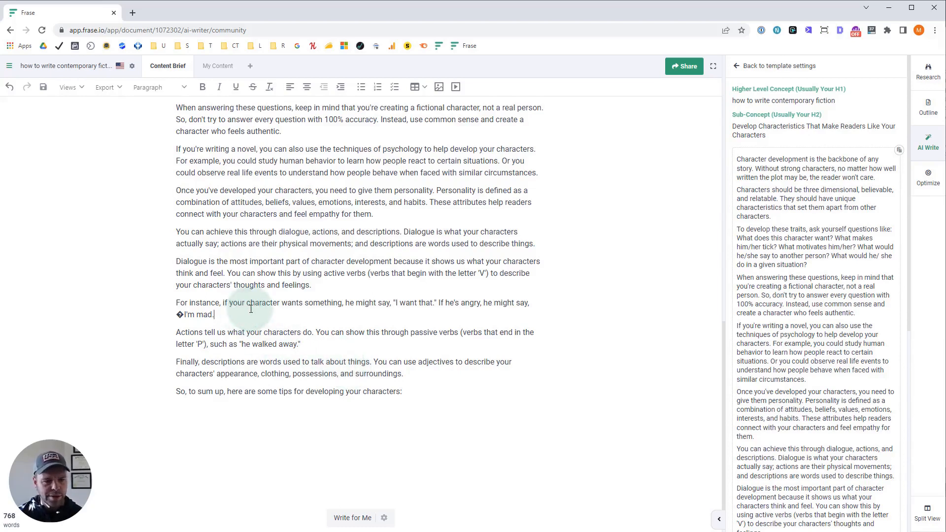
{"action": "type", "text": "\""}
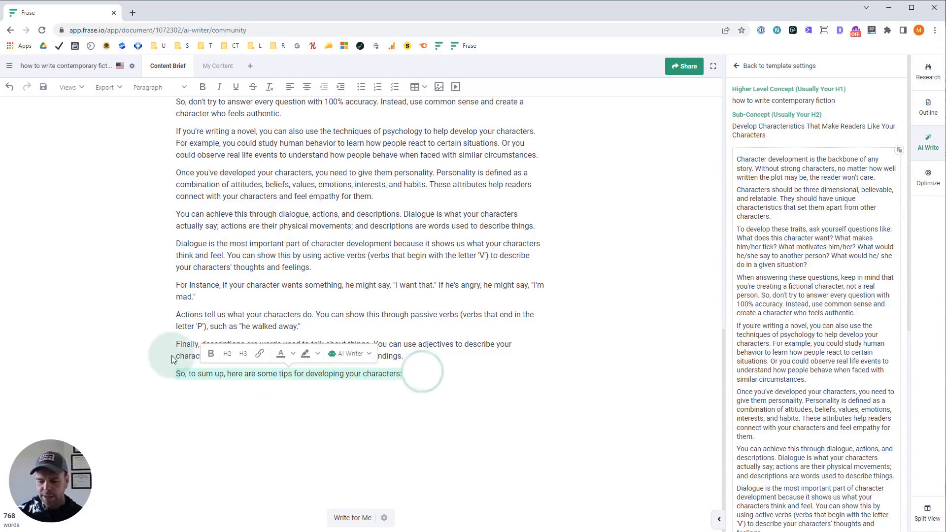
{"action": "scroll", "scroll_direction": "up", "scroll_amount": 3}
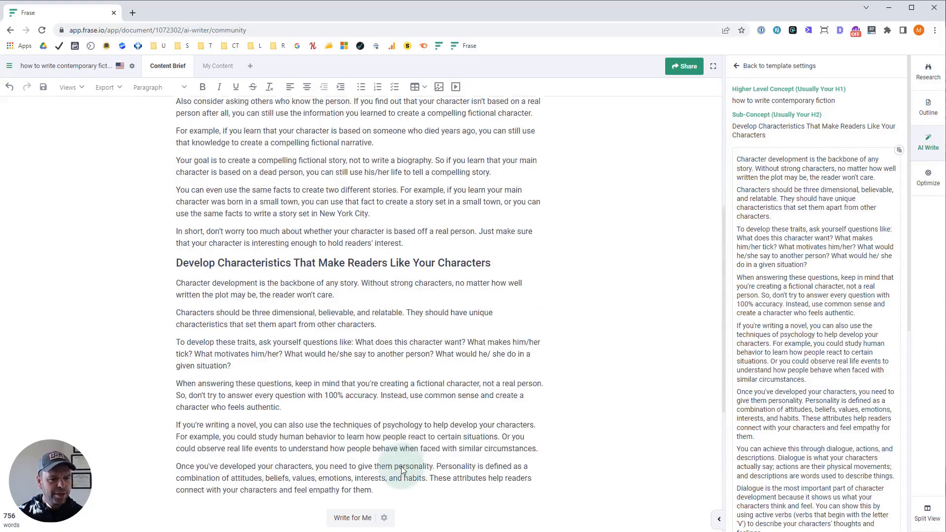
{"action": "scroll", "scroll_direction": "up", "scroll_amount": 3}
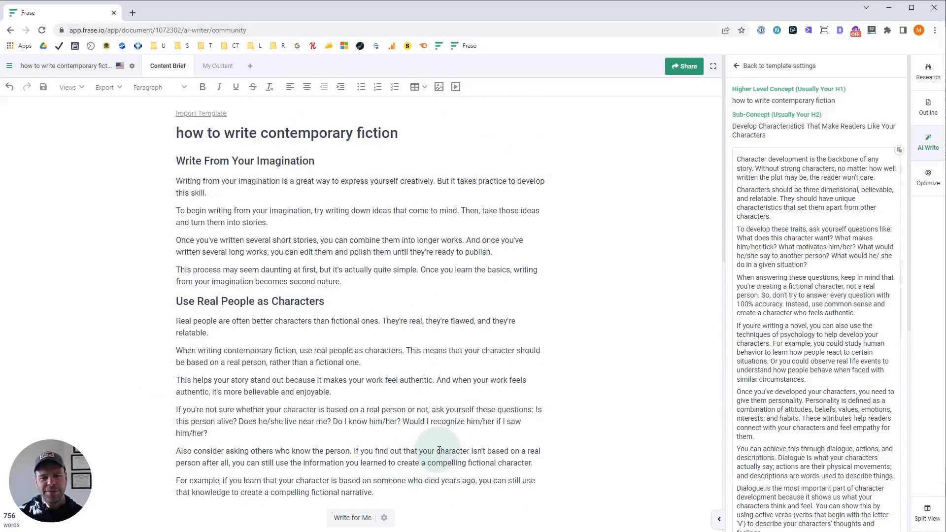
{"action": "mouse_move", "coordinate": [429, 443]}
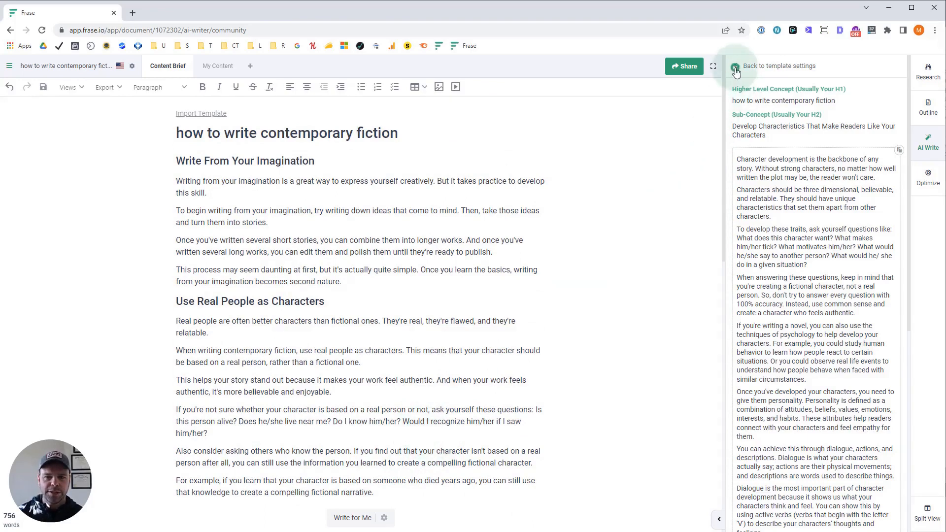
{"action": "left_click", "coordinate": [735, 70]}
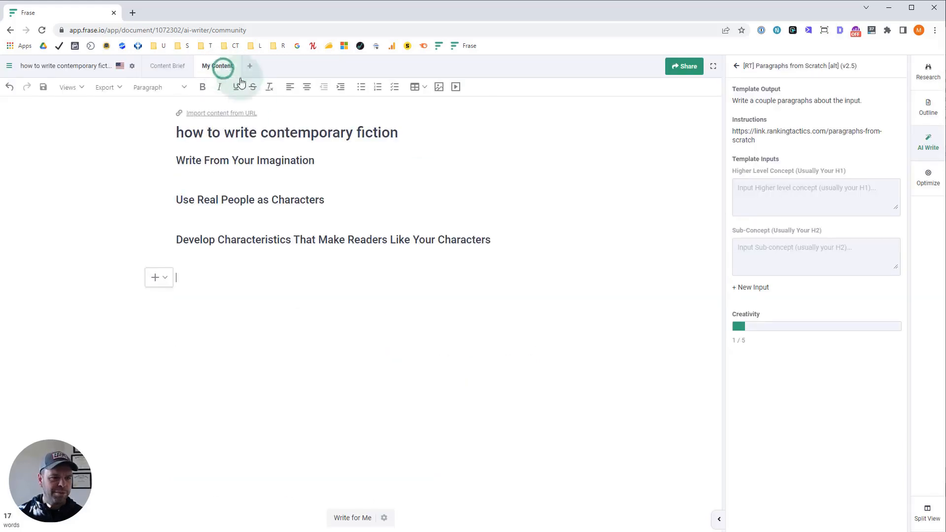
Run the alternative template with the title and first H2, placing output under 'Write From Your Imagination' in My Content.
{"action": "triple_click", "coordinate": [287, 132]}
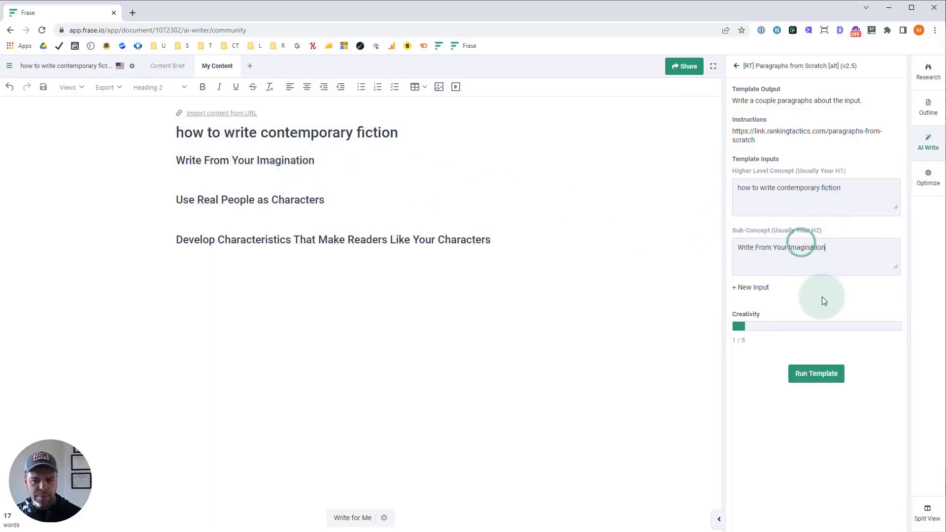
{"action": "left_click", "coordinate": [816, 372]}
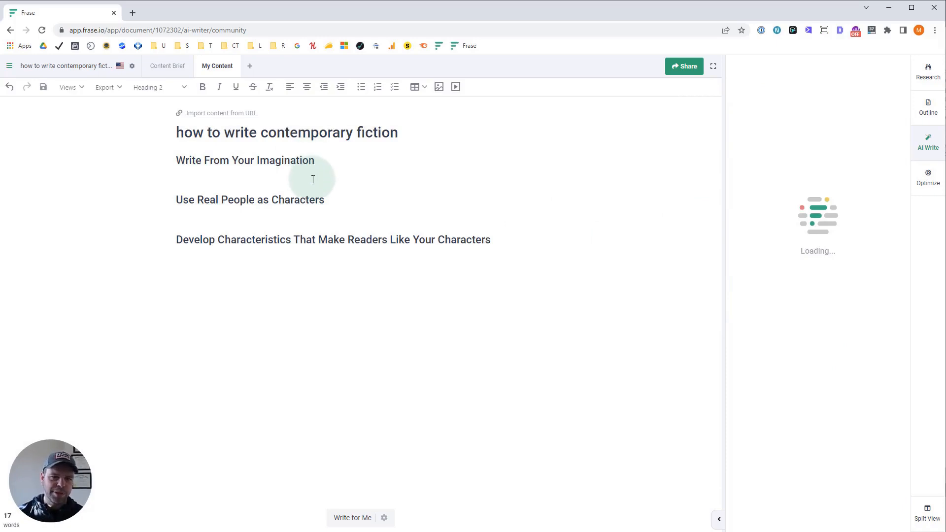
{"action": "left_click", "coordinate": [299, 180]}
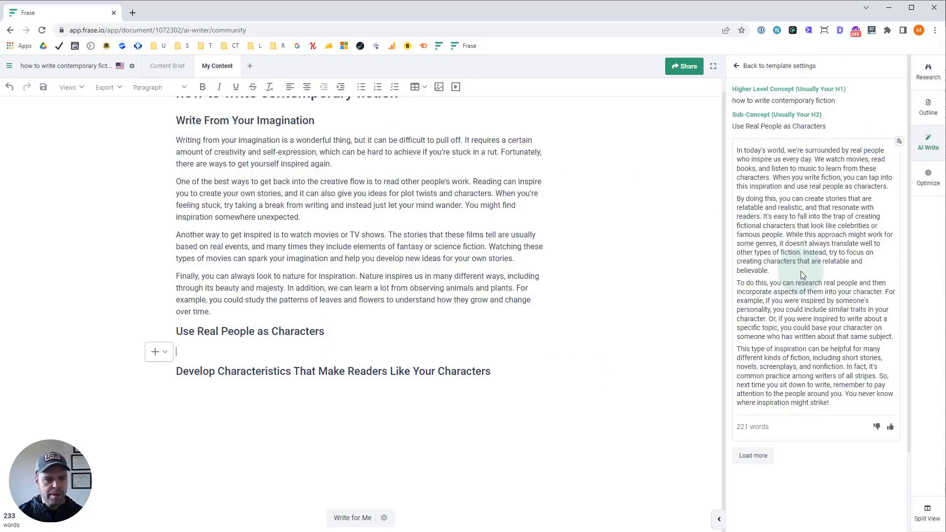
Insert the generated paragraphs under 'Use Real People as Characters' and ready Sub-Concept for the third H2.
{"action": "left_click", "coordinate": [351, 517]}
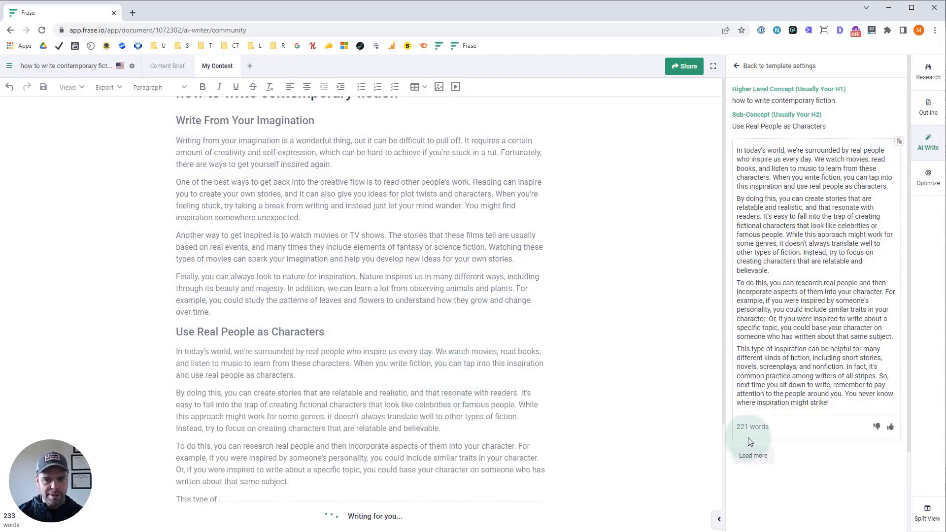
{"action": "left_click", "coordinate": [753, 455]}
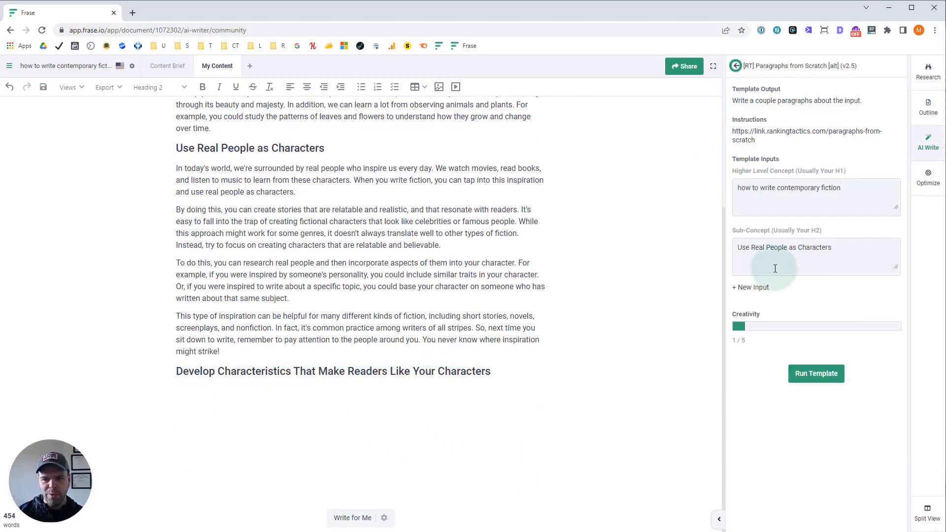
{"action": "left_click", "coordinate": [816, 374]}
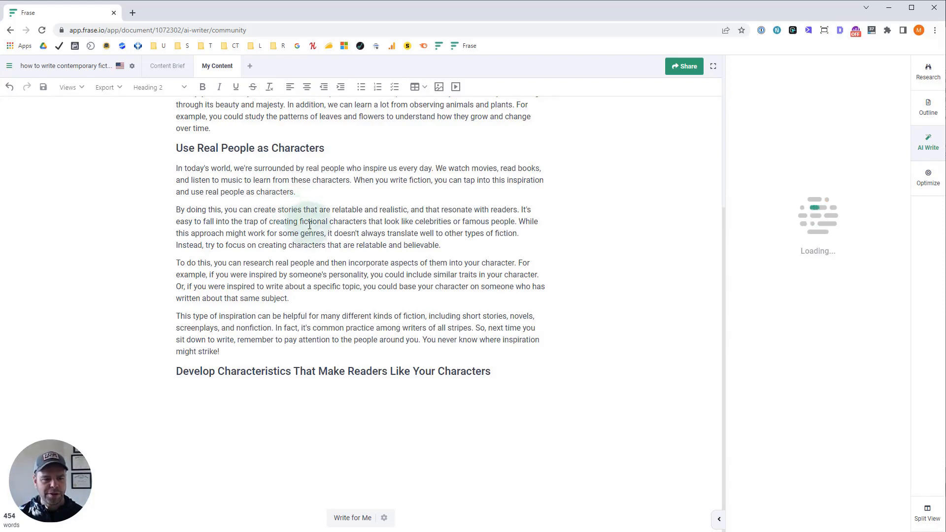
{"action": "mouse_move", "coordinate": [349, 278]}
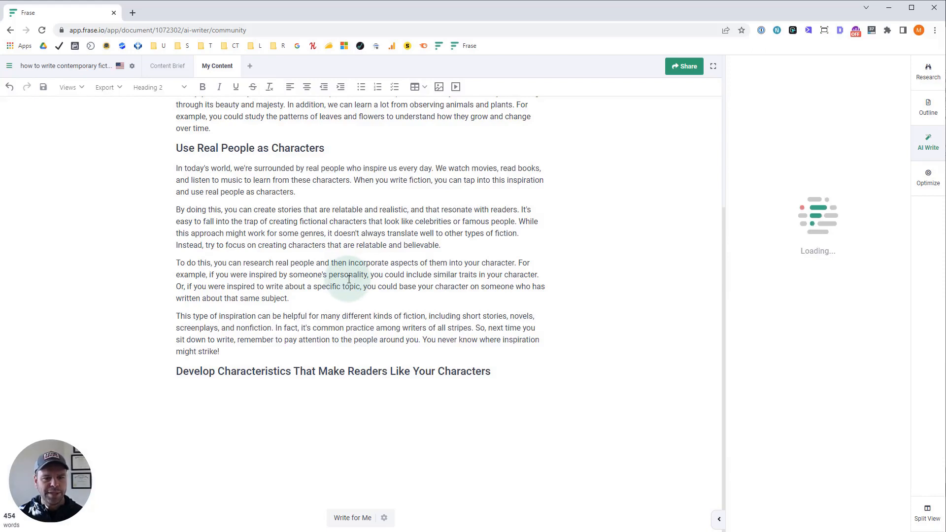
{"action": "mouse_move", "coordinate": [329, 382]}
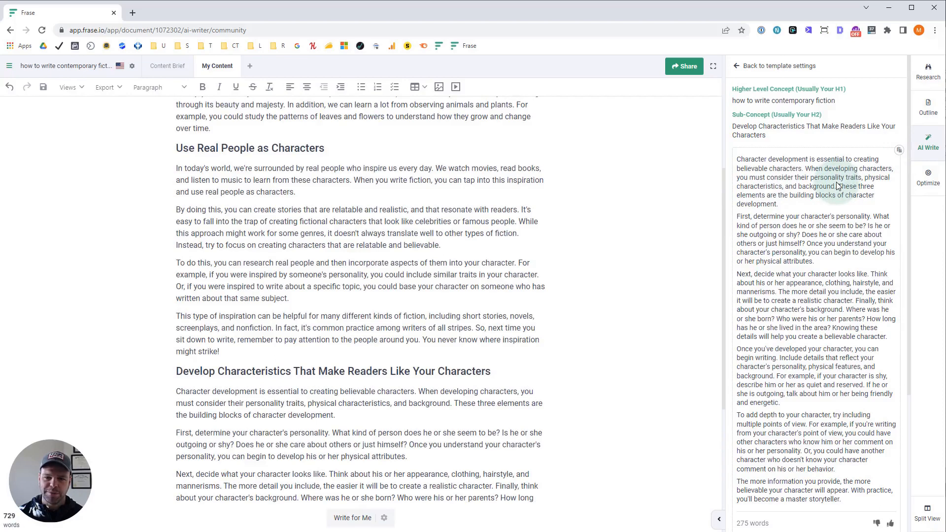
{"action": "mouse_move", "coordinate": [822, 192]}
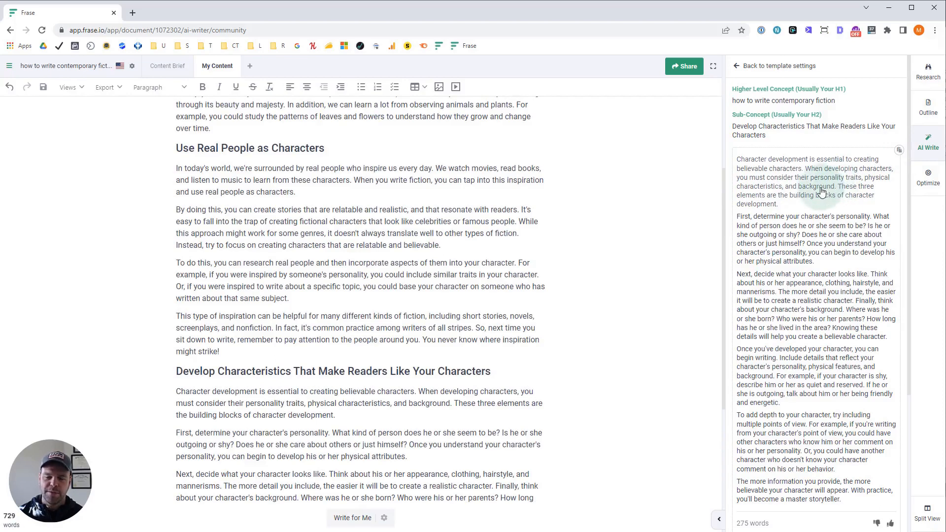
{"action": "mouse_move", "coordinate": [805, 220]}
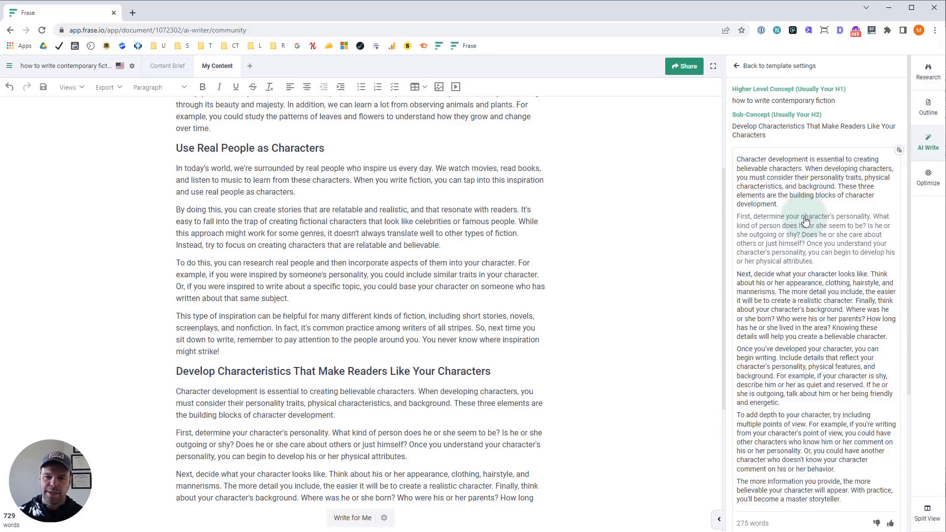
{"action": "mouse_move", "coordinate": [617, 348]}
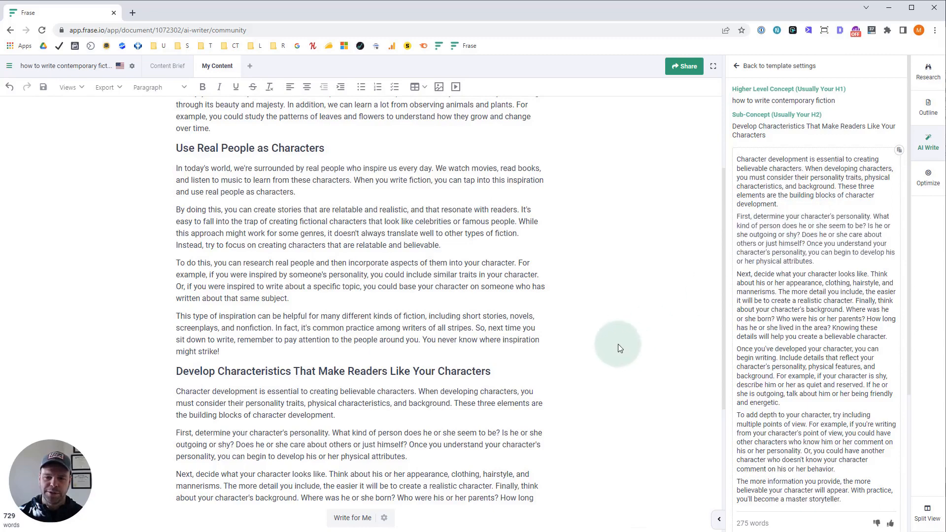
{"action": "scroll", "scroll_direction": "up", "scroll_amount": 3}
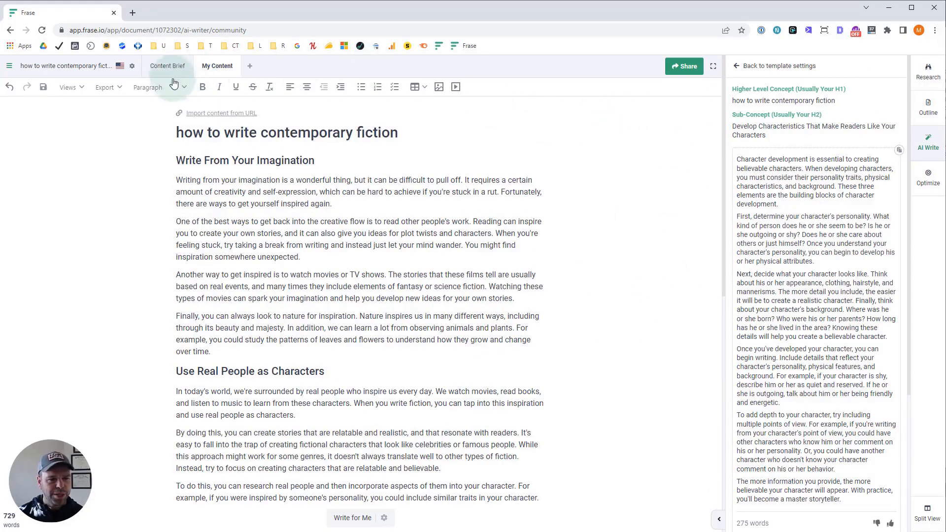
Back out of the alt template to the community results for '[rt] paragraphs from scratch'.
{"action": "left_click", "coordinate": [736, 67]}
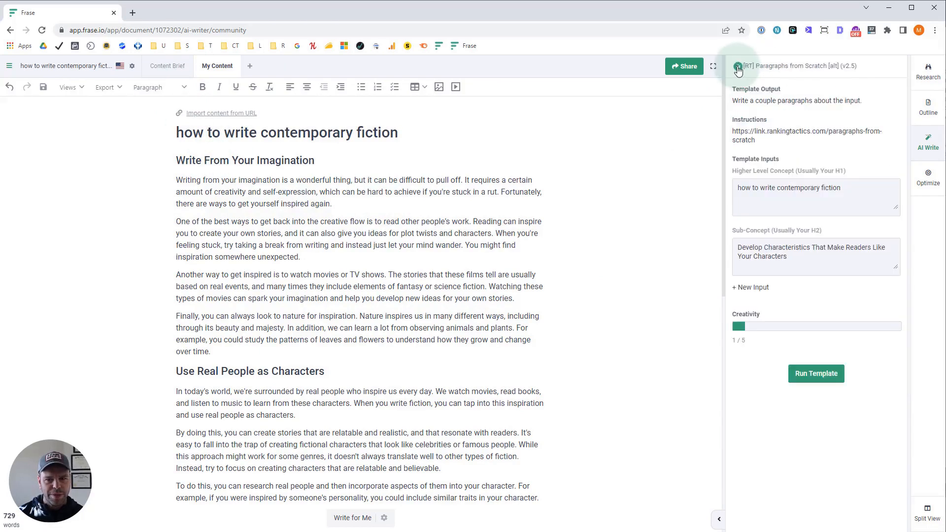
{"action": "left_click", "coordinate": [737, 68]}
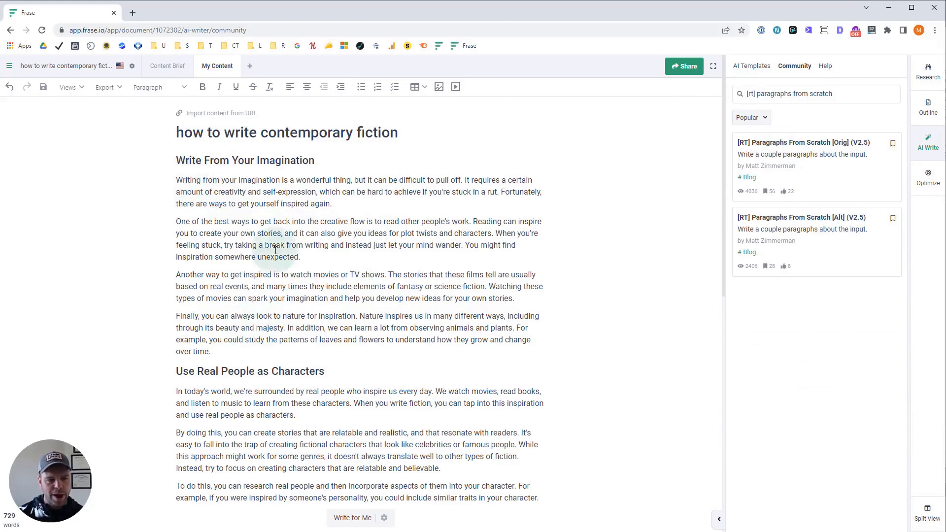
{"action": "mouse_move", "coordinate": [288, 187]}
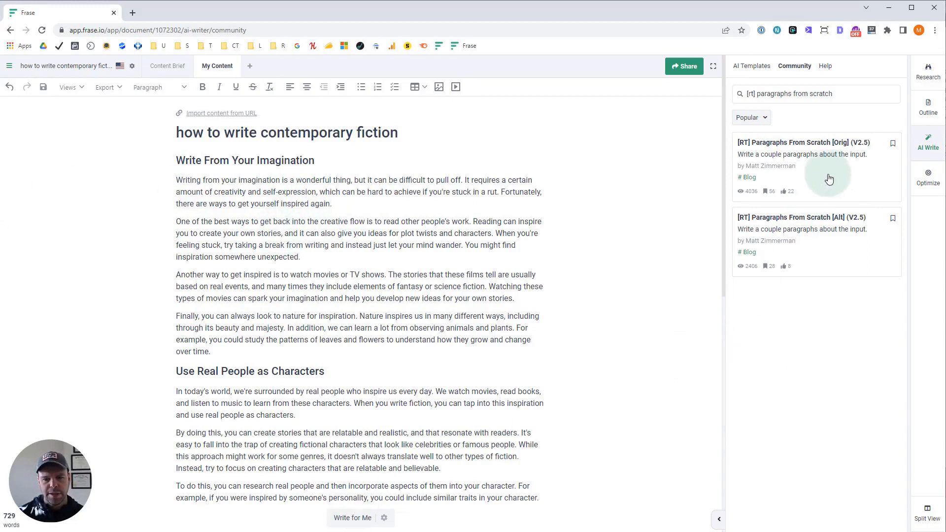
{"action": "mouse_move", "coordinate": [461, 298]}
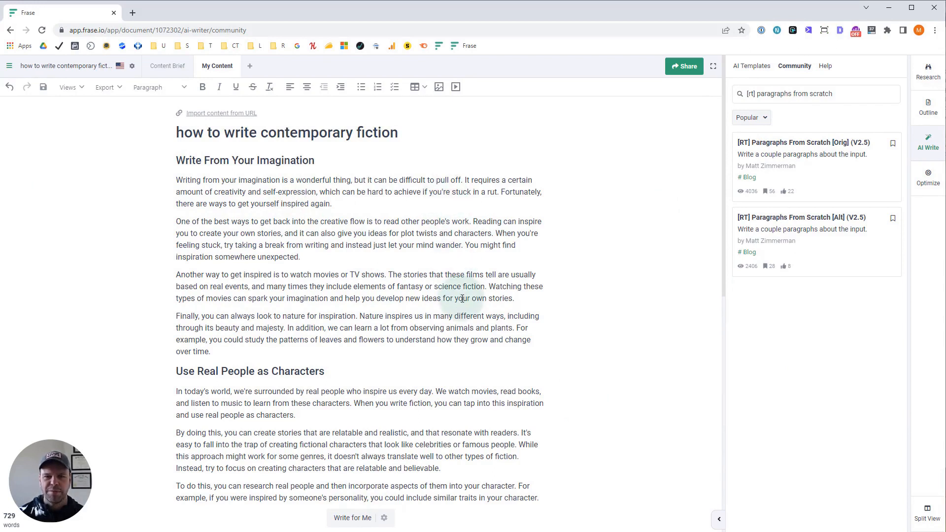
{"action": "mouse_move", "coordinate": [712, 247]}
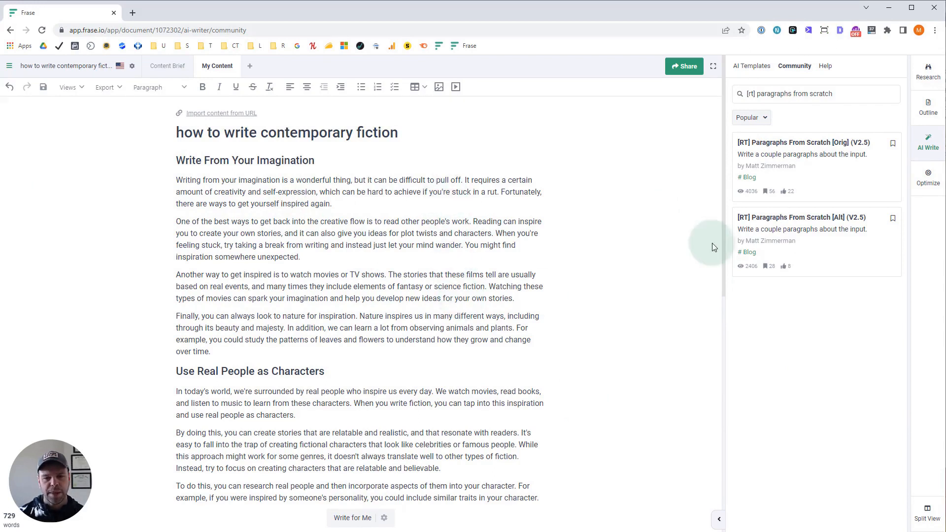
{"action": "mouse_move", "coordinate": [852, 248]}
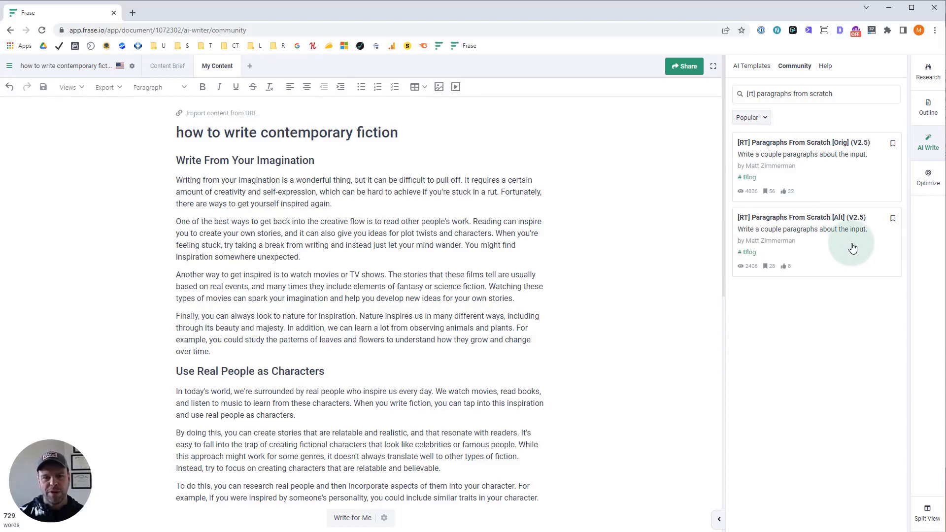
{"action": "mouse_move", "coordinate": [577, 235]}
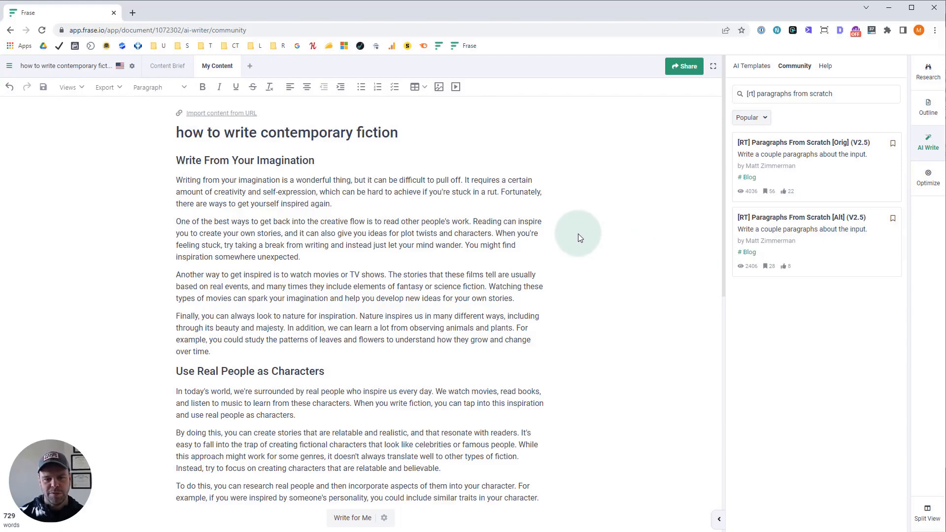
{"action": "mouse_move", "coordinate": [555, 233]}
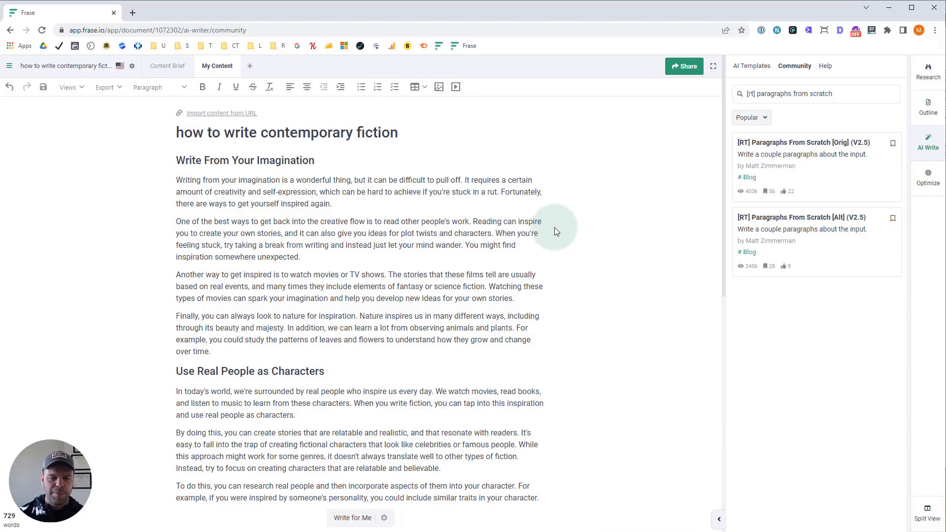
{"action": "mouse_move", "coordinate": [203, 87]}
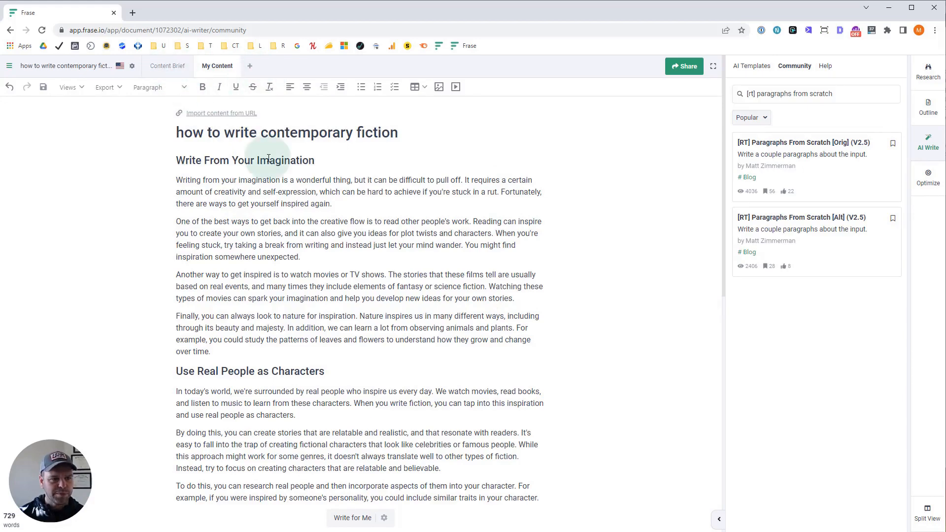
Toggle between Content Brief and My Content versions and scroll the original-template article.
{"action": "left_click", "coordinate": [167, 66]}
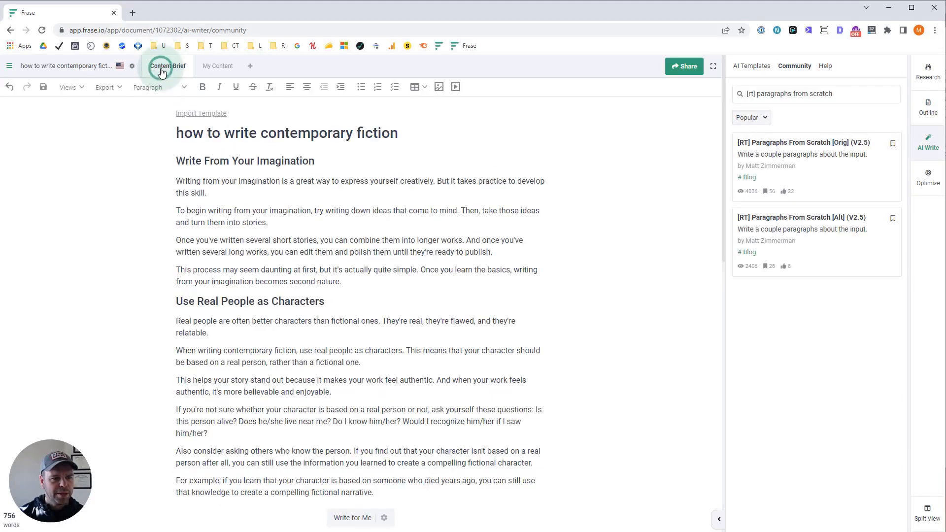
{"action": "left_click", "coordinate": [217, 66]}
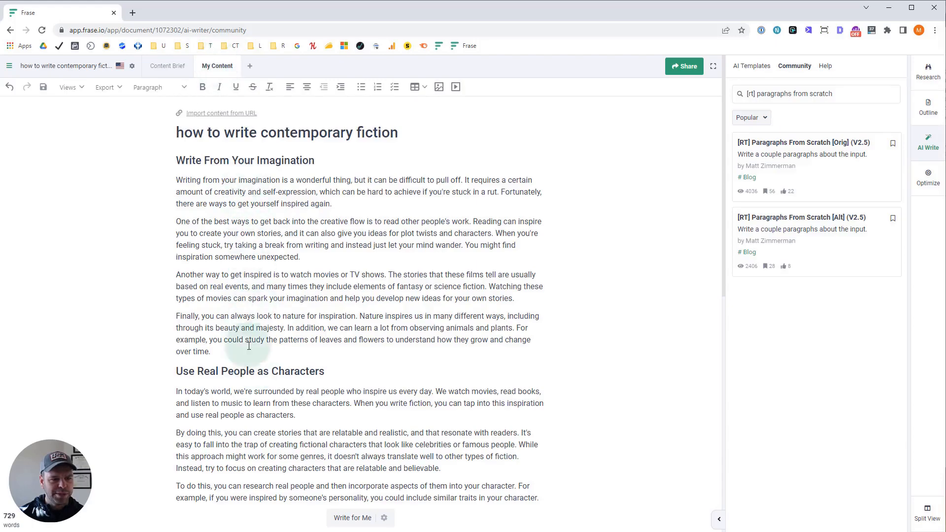
{"action": "left_click", "coordinate": [168, 66]}
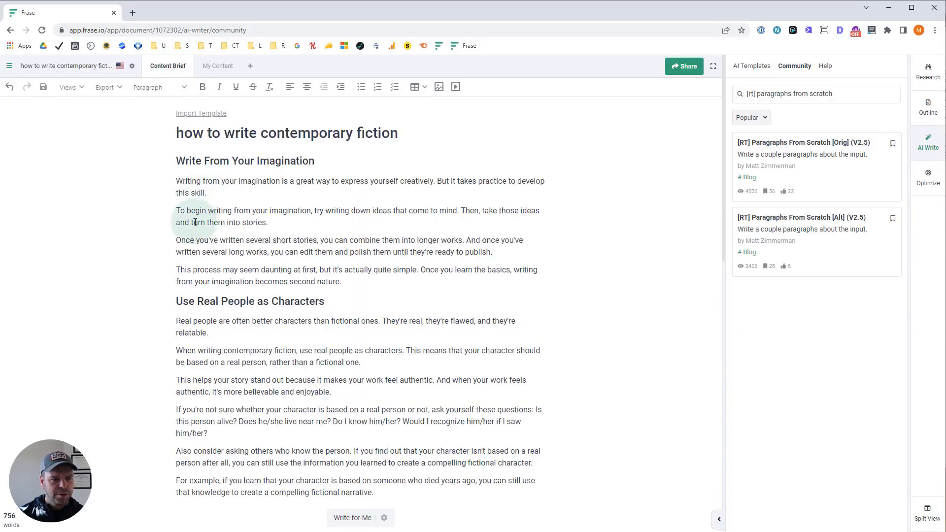
{"action": "left_click", "coordinate": [217, 66]}
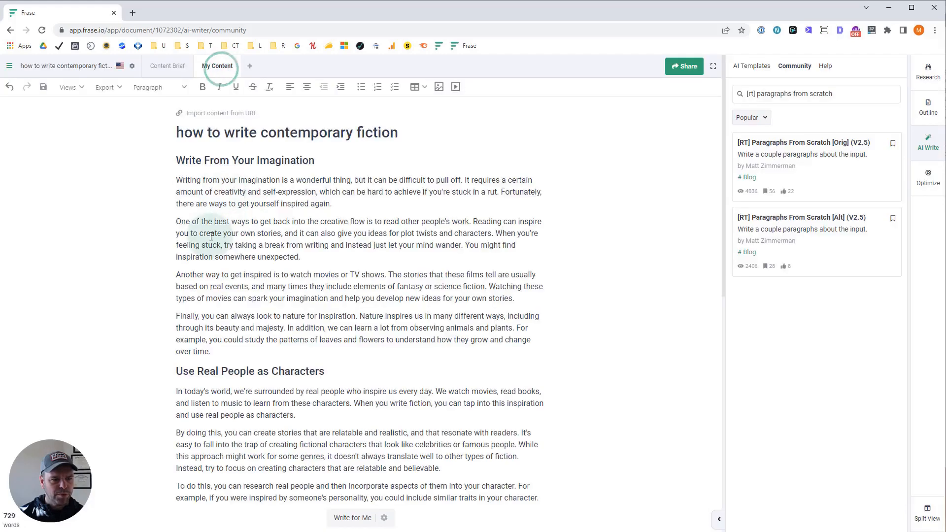
{"action": "left_click", "coordinate": [168, 66]}
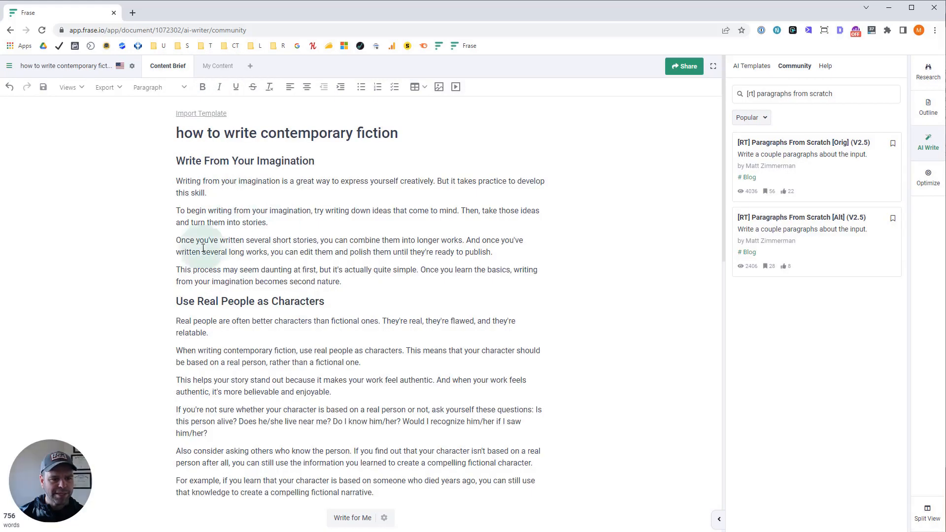
{"action": "scroll", "scroll_direction": "down", "scroll_amount": 3}
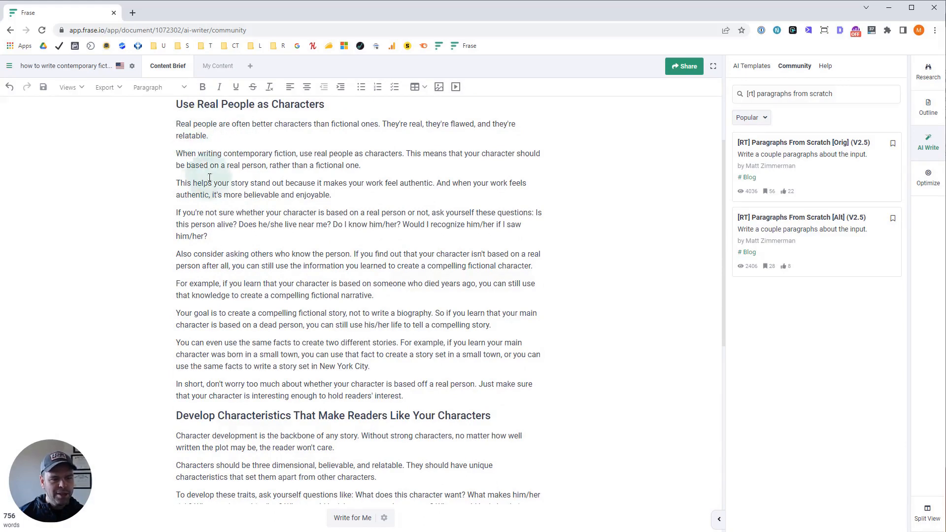
{"action": "mouse_move", "coordinate": [327, 390]}
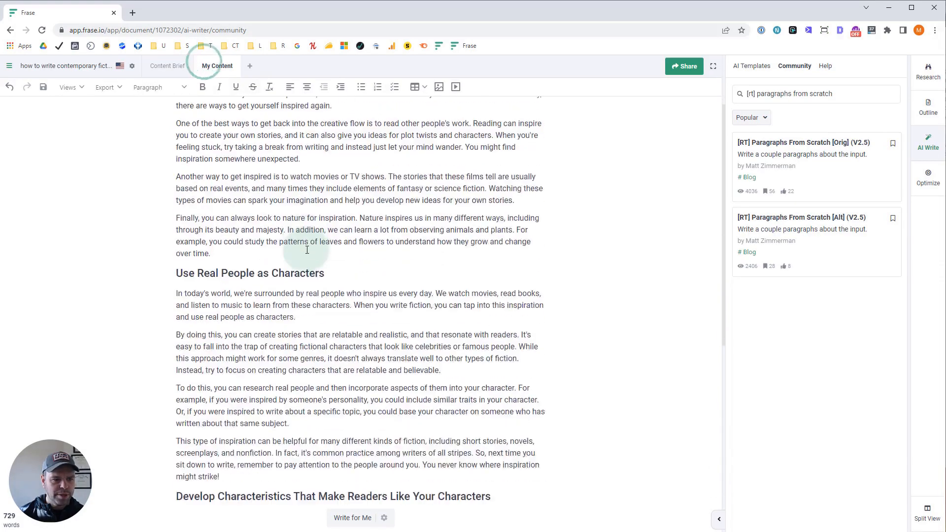
{"action": "scroll", "scroll_direction": "down", "scroll_amount": 3}
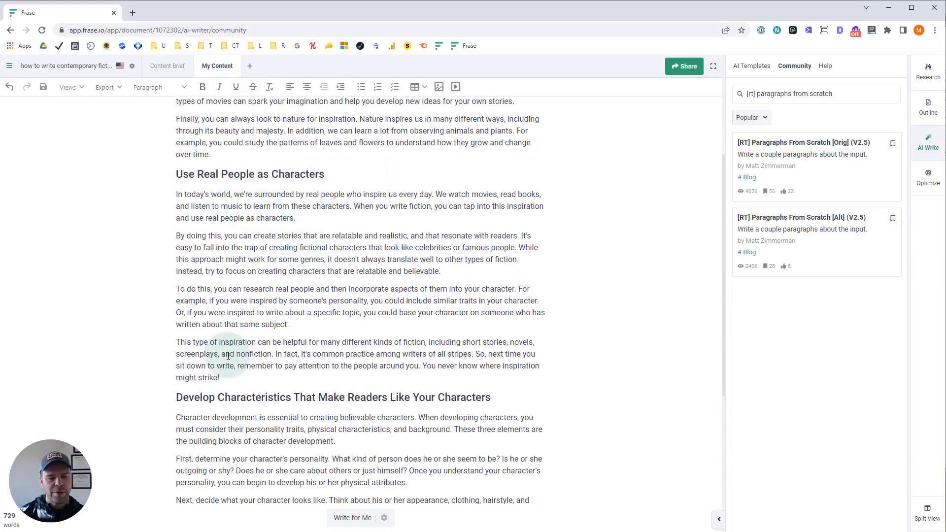
{"action": "mouse_move", "coordinate": [189, 290]}
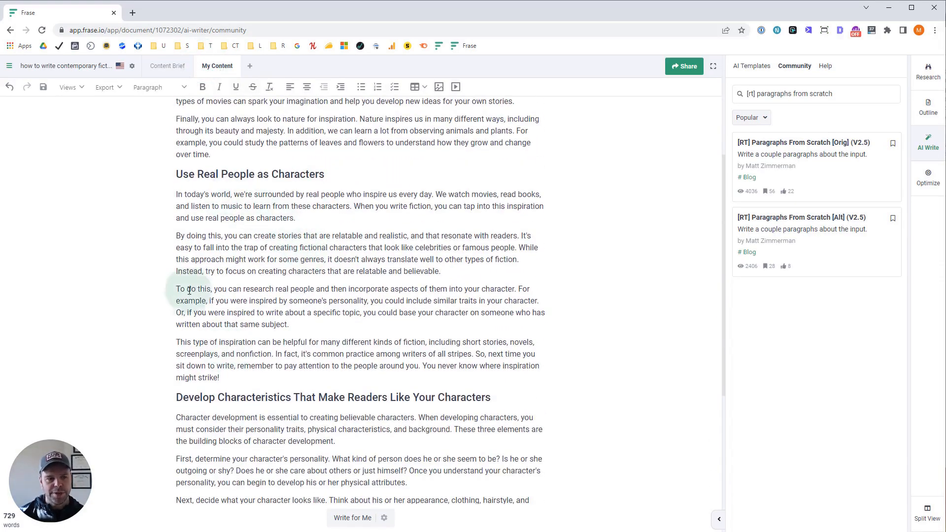
{"action": "scroll", "scroll_direction": "down", "scroll_amount": 3}
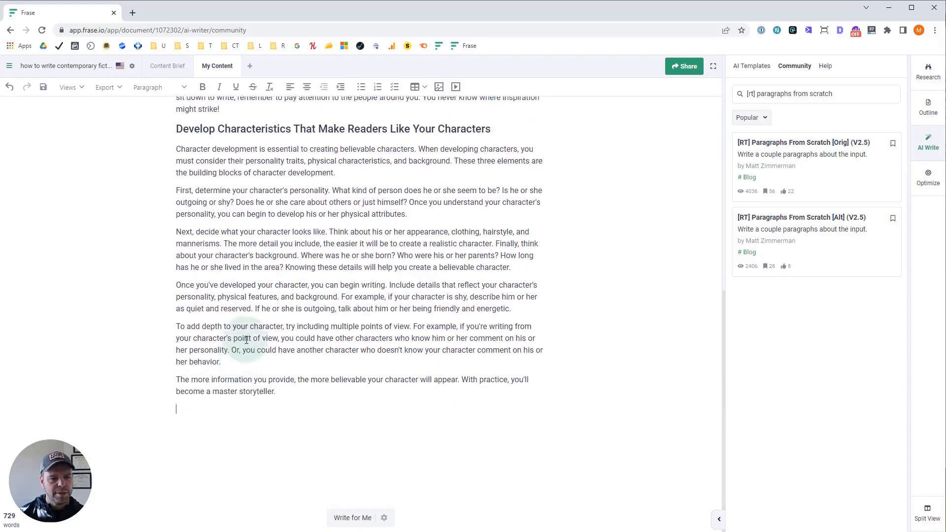
Compare the last sections of both versions, finishing on the 756-word Content Brief tab.
{"action": "left_click", "coordinate": [167, 66]}
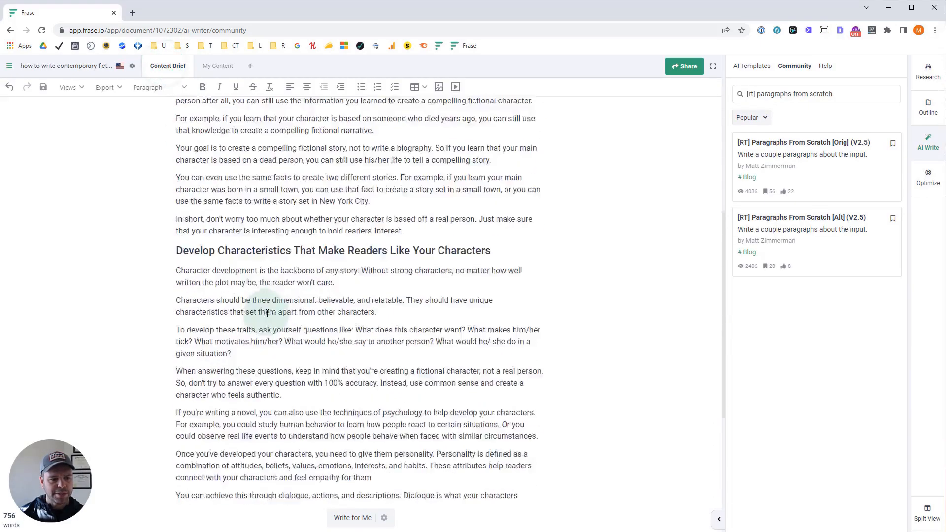
{"action": "scroll", "scroll_direction": "down", "scroll_amount": 3}
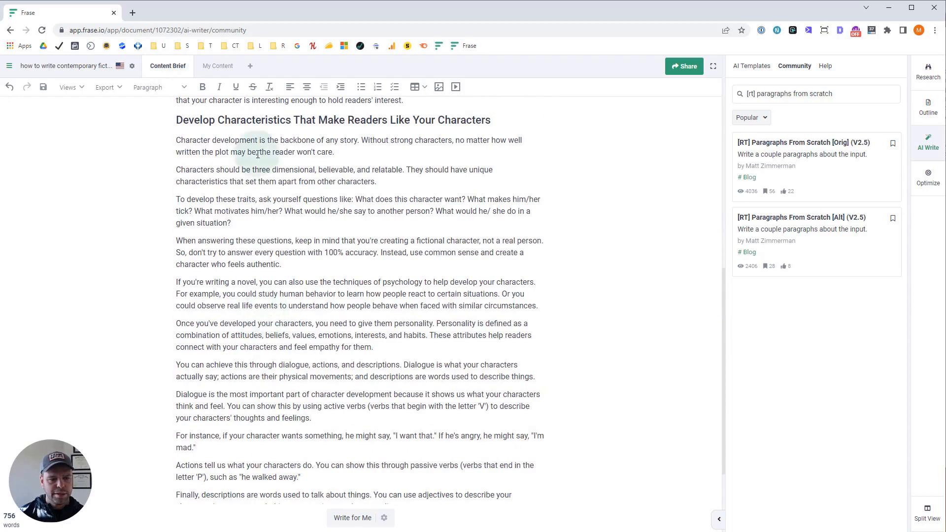
{"action": "left_click", "coordinate": [216, 66]}
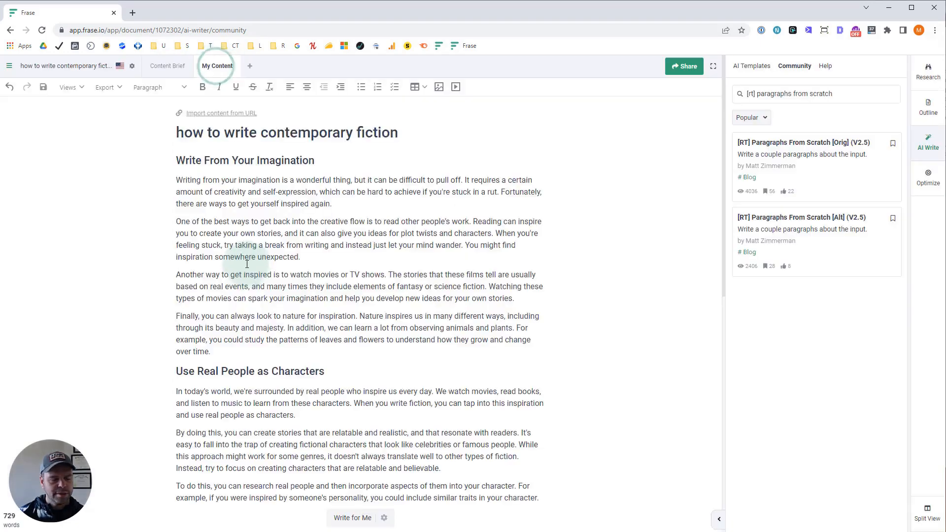
{"action": "scroll", "scroll_direction": "down", "scroll_amount": 3}
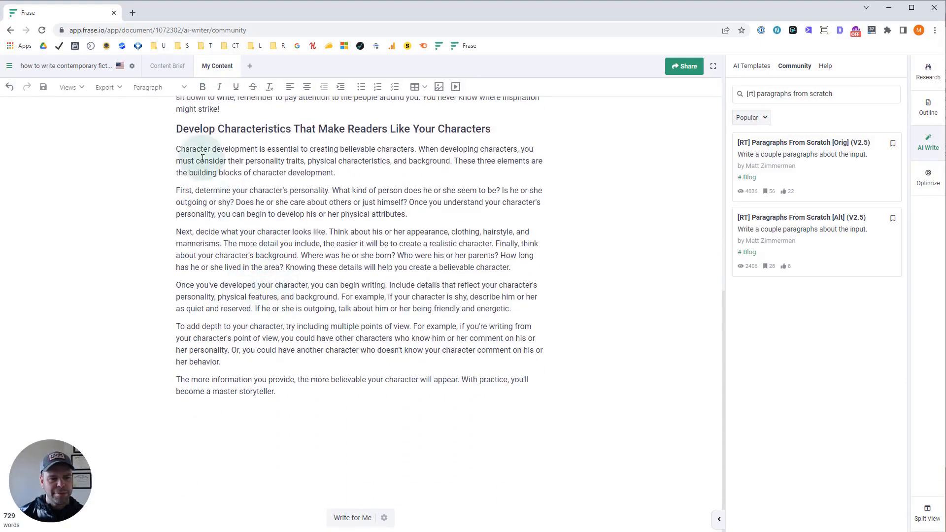
{"action": "left_click", "coordinate": [168, 66]}
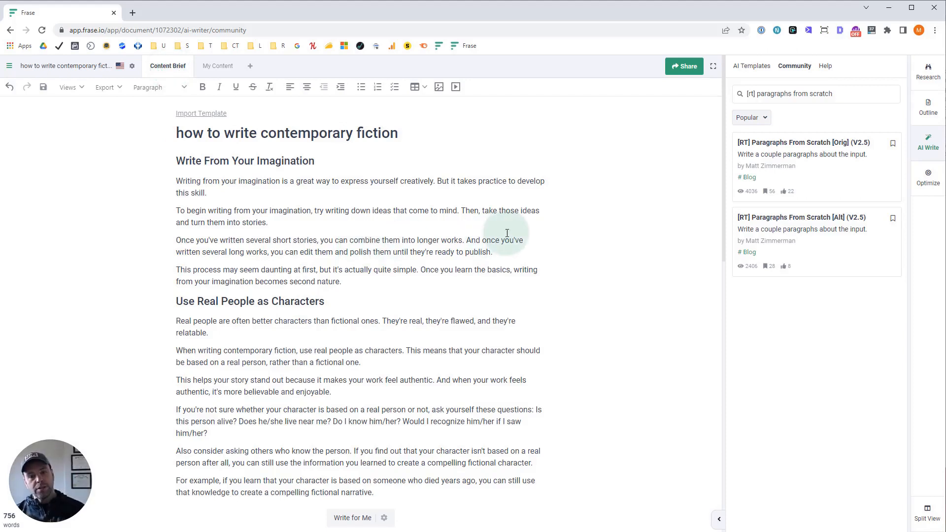
{"action": "mouse_move", "coordinate": [598, 194]}
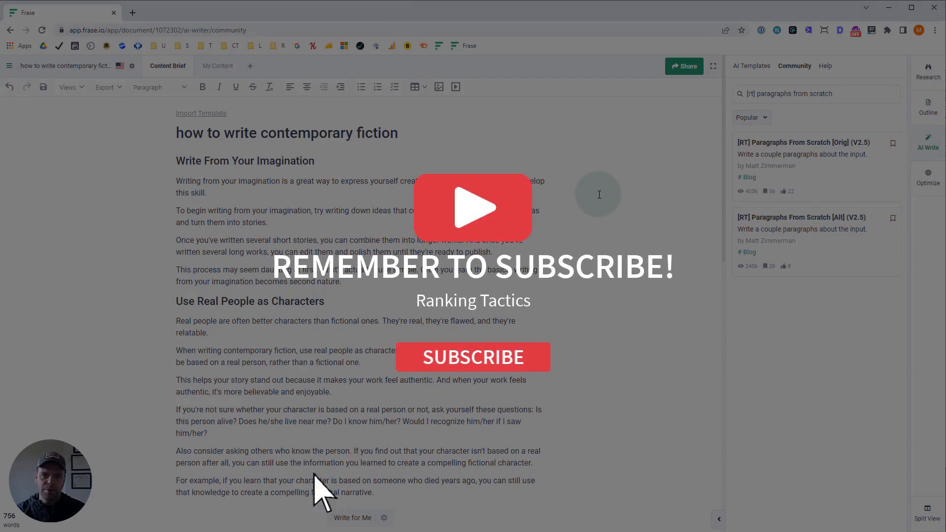
{"action": "mouse_move", "coordinate": [878, 456]}
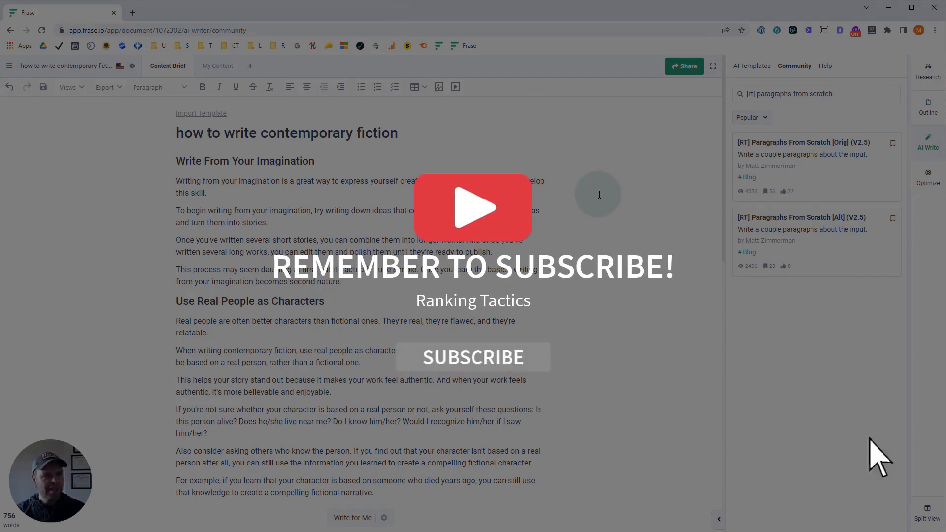